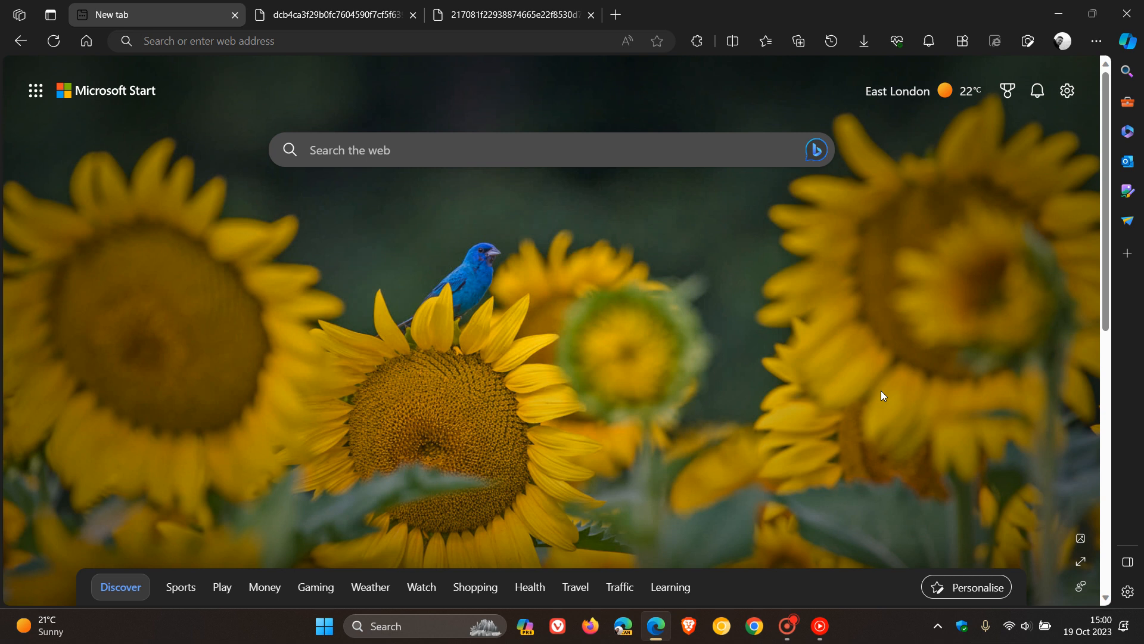
mouse_move(1043, 108)
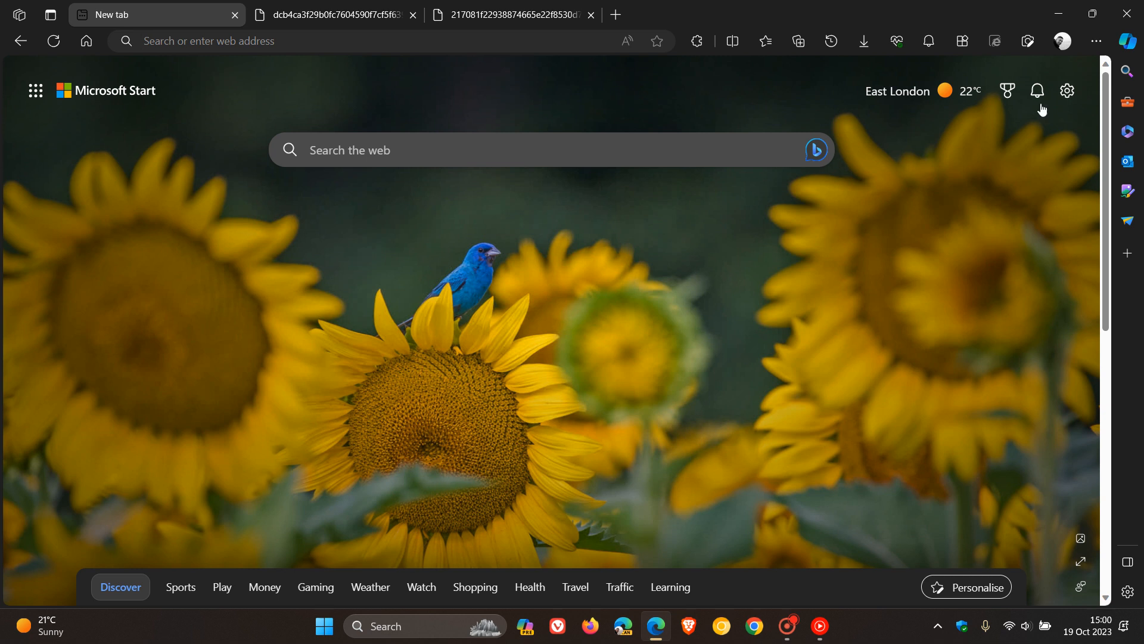
Show the Edge profile panel with its Wallet shortcuts and rewards points.
left_click(1060, 41)
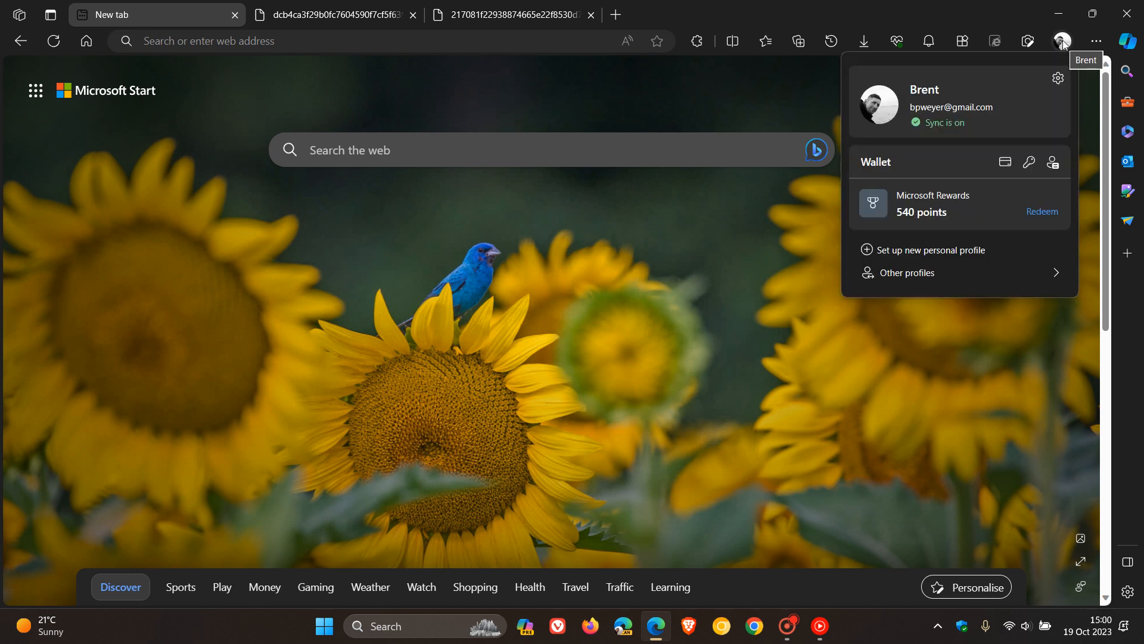
mouse_move(1029, 162)
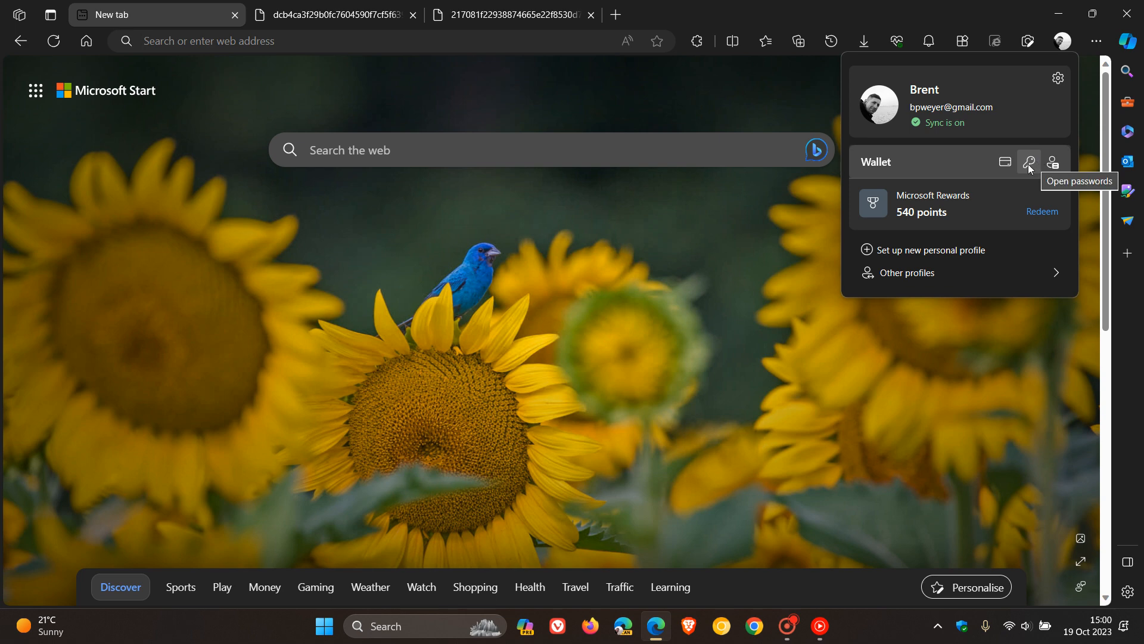
Open Wallet's Passwords page listing the two saved login.live.com passwords.
left_click(1028, 162)
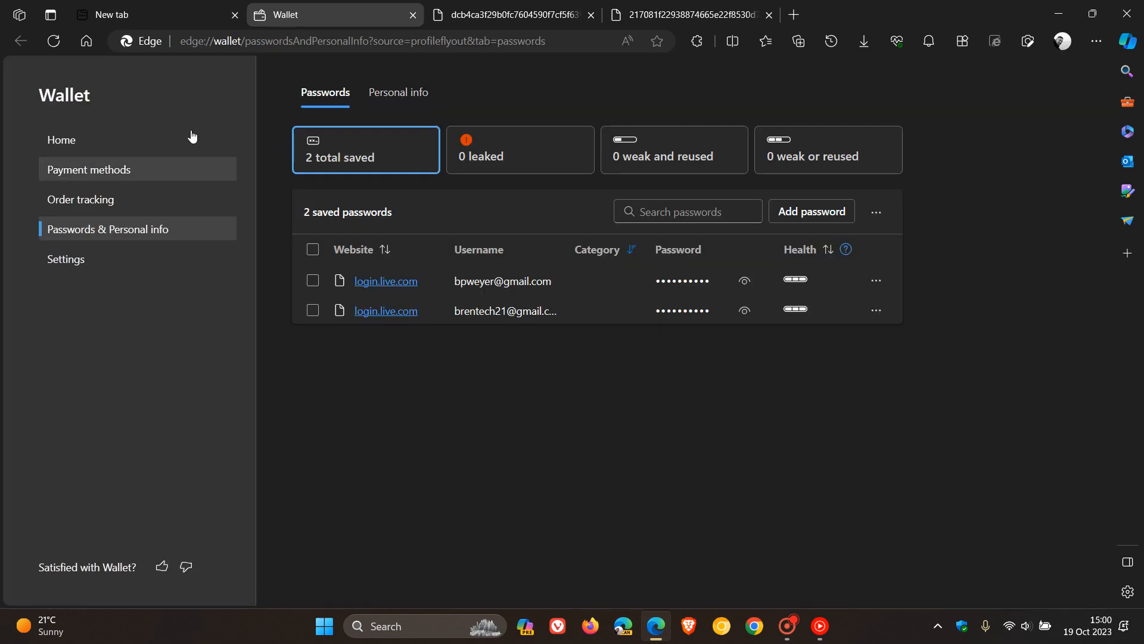
mouse_move(607, 503)
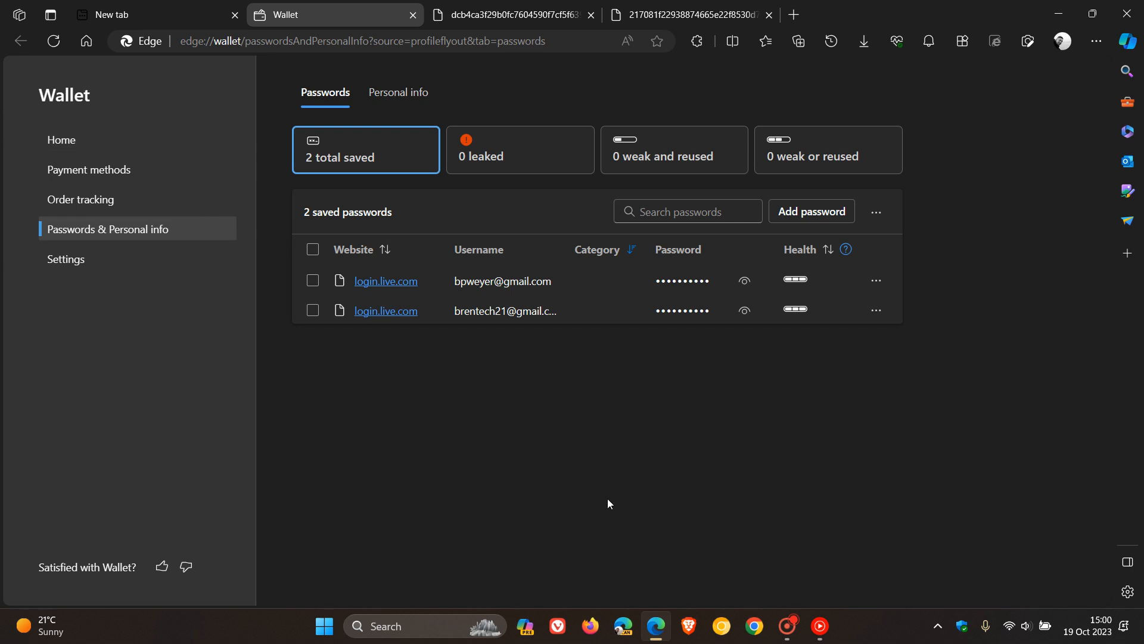
mouse_move(703, 496)
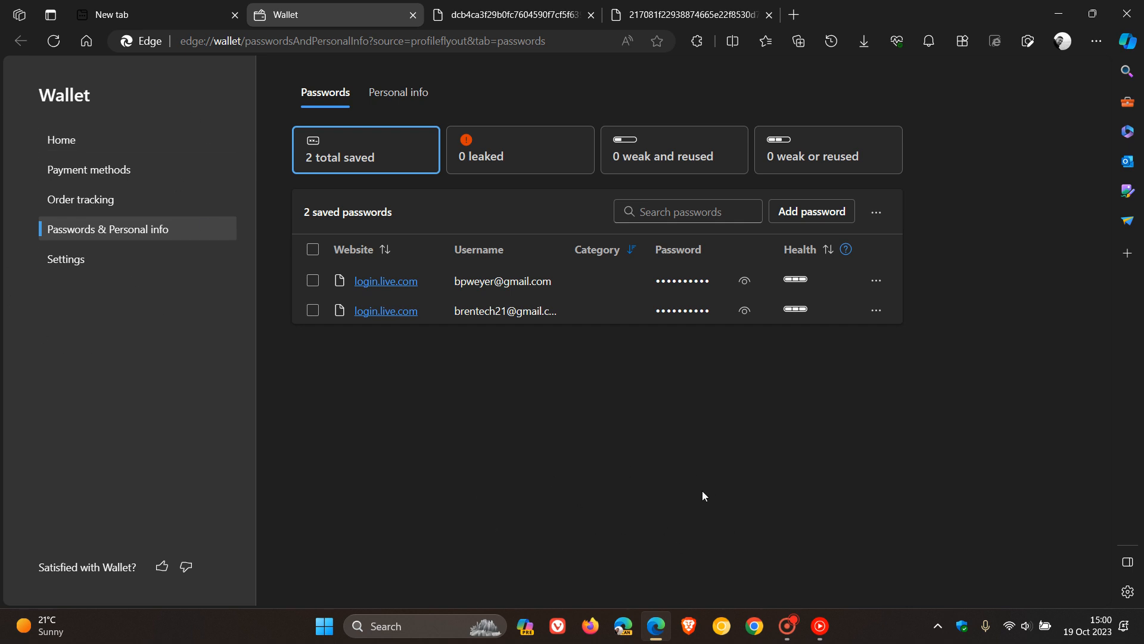
mouse_move(757, 430)
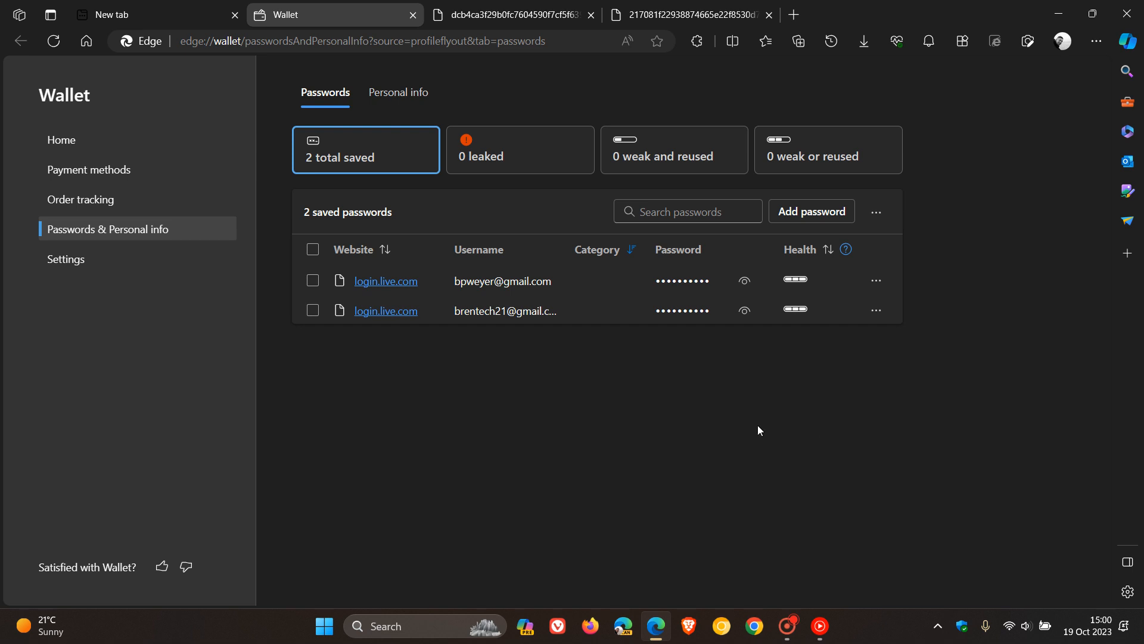
mouse_move(799, 467)
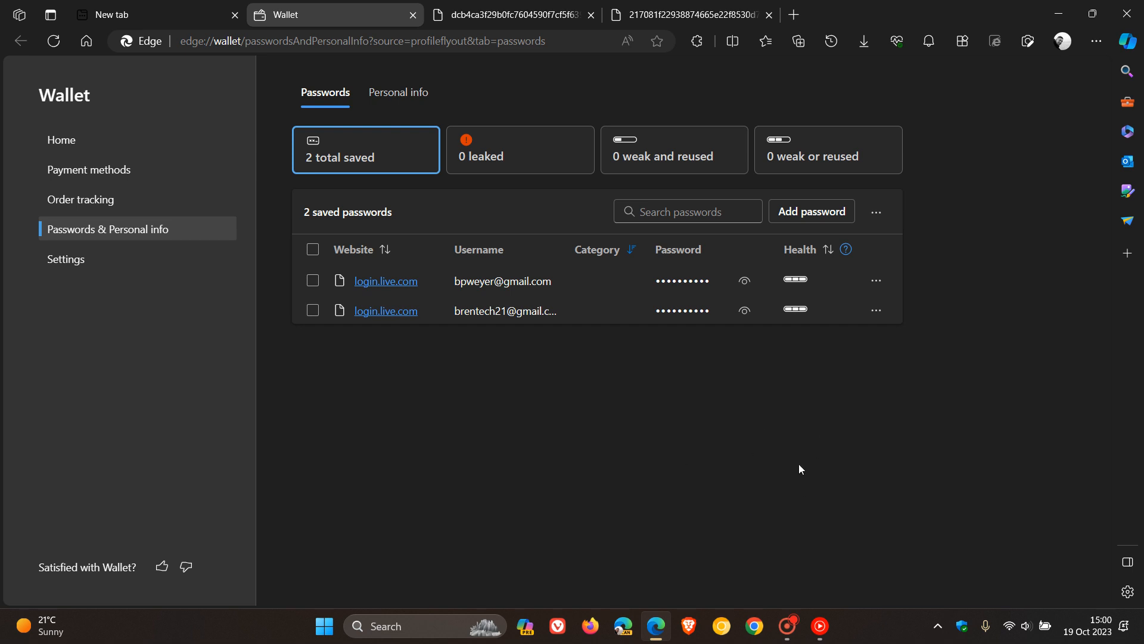
mouse_move(743, 468)
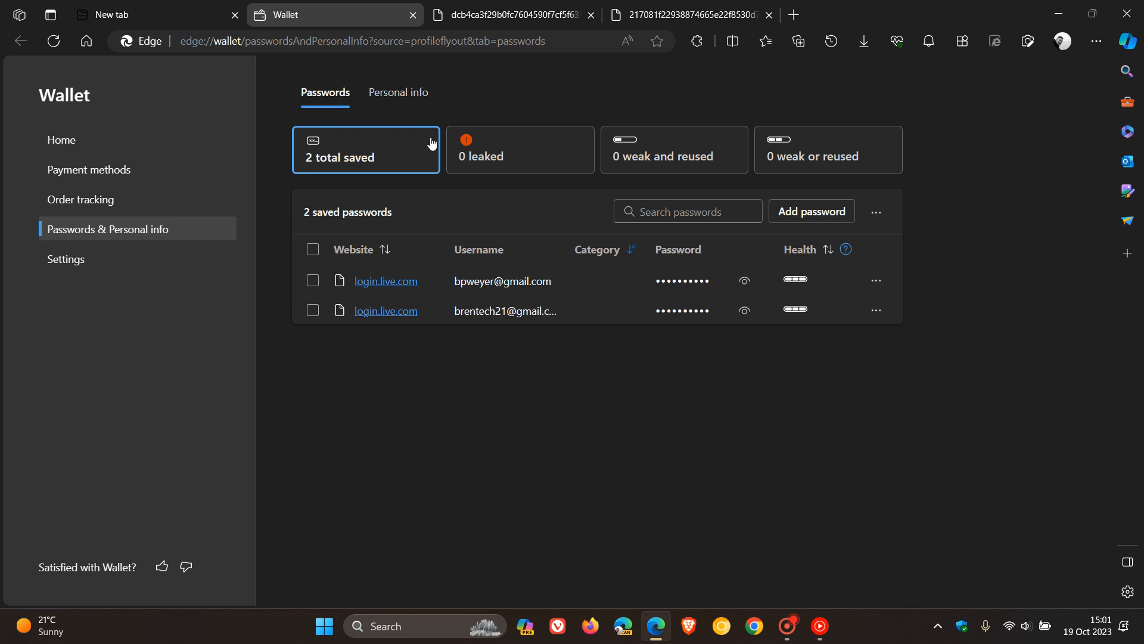
Close the Wallet tab, returning to the new tab page.
left_click(413, 14)
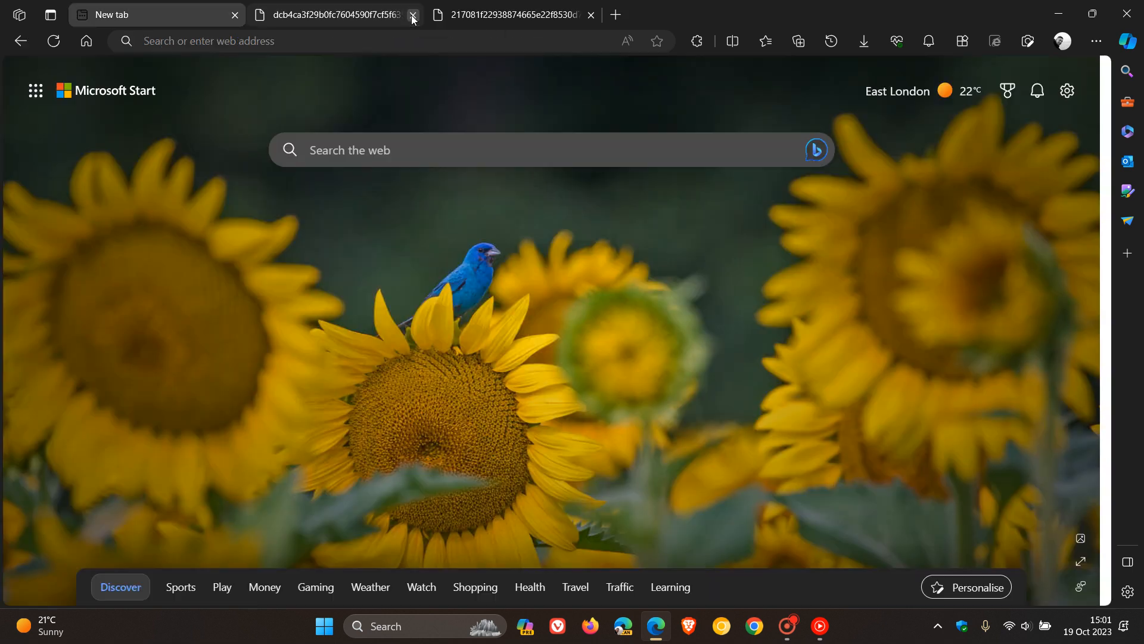
mouse_move(798, 315)
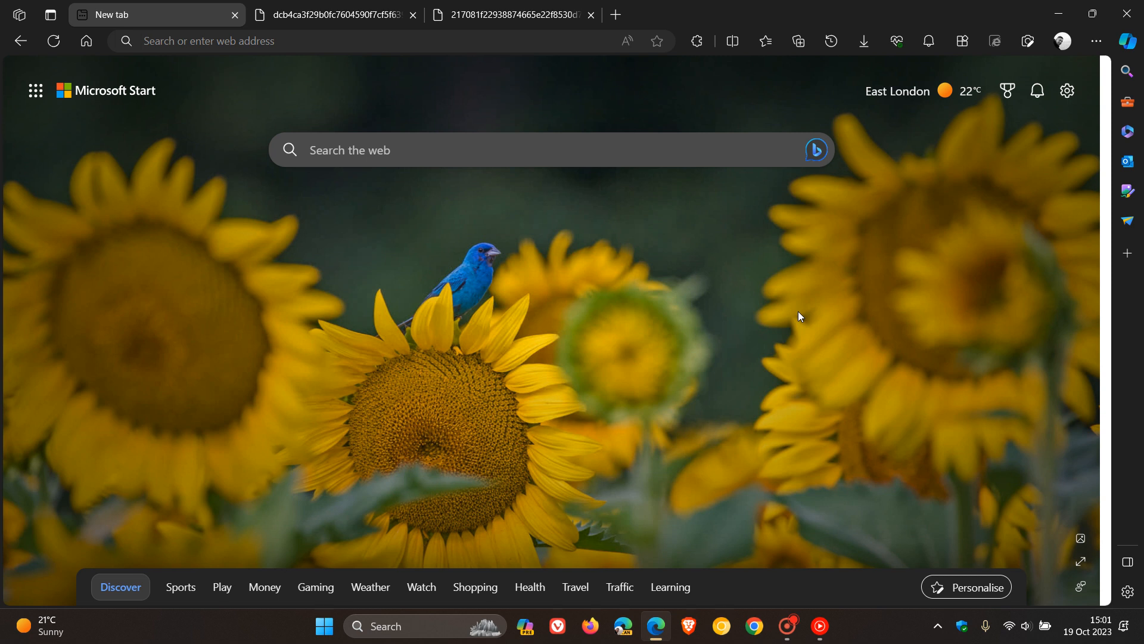
mouse_move(808, 279)
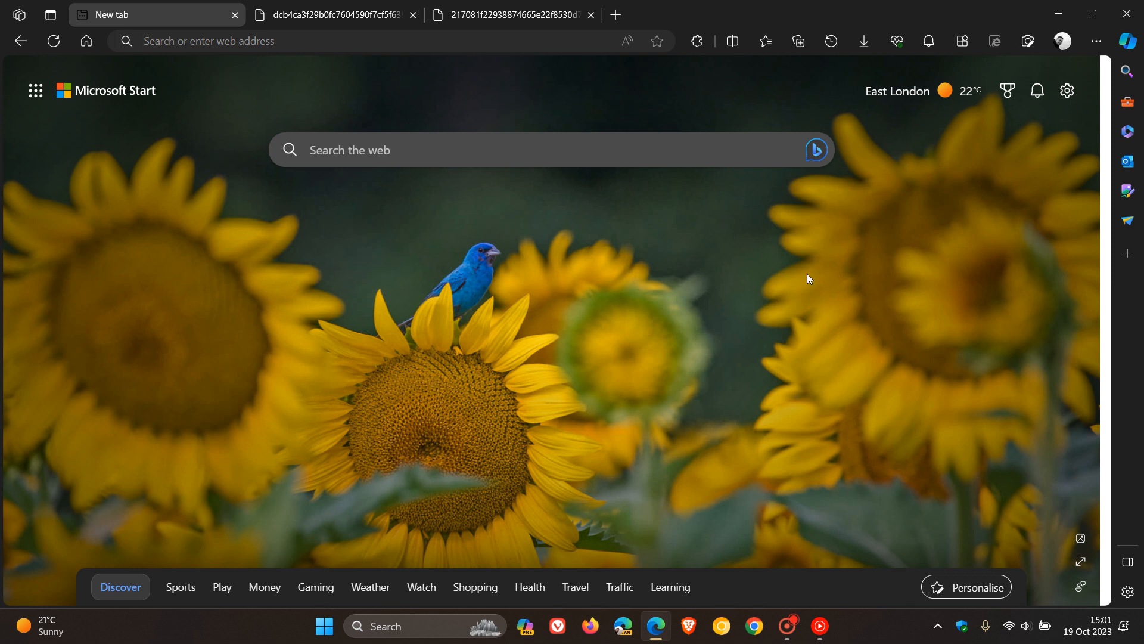
mouse_move(752, 325)
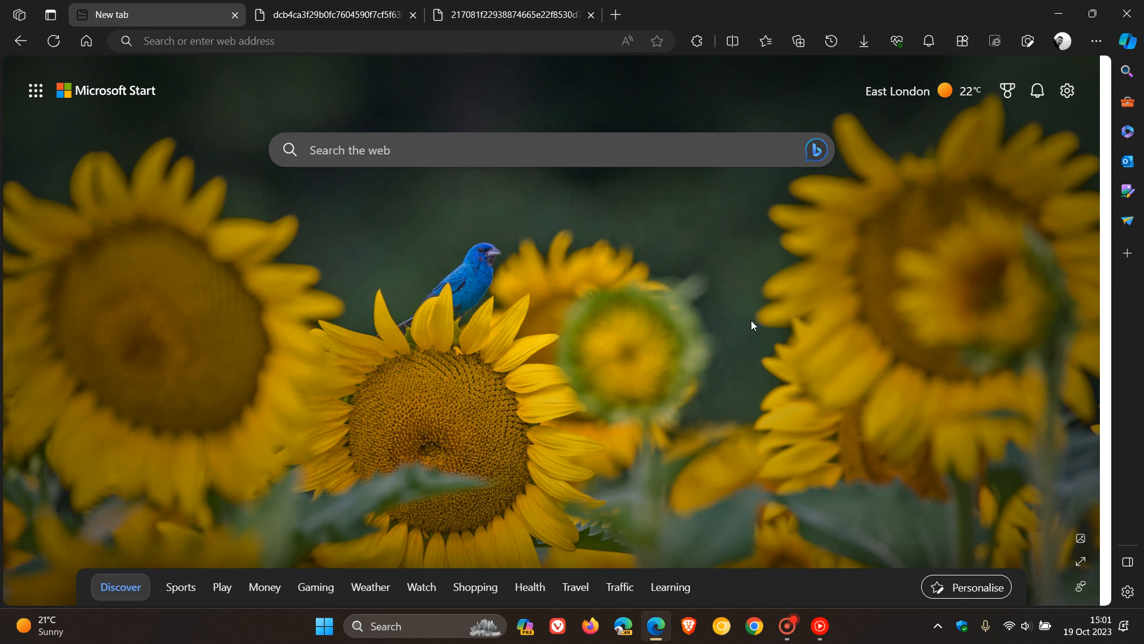
mouse_move(689, 260)
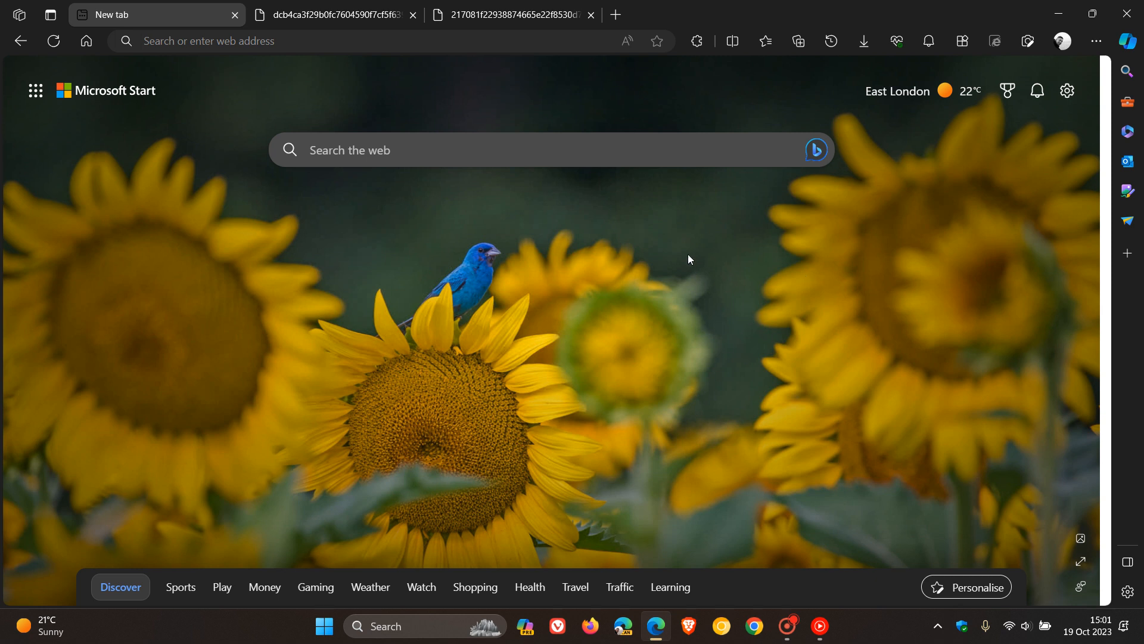
mouse_move(733, 318)
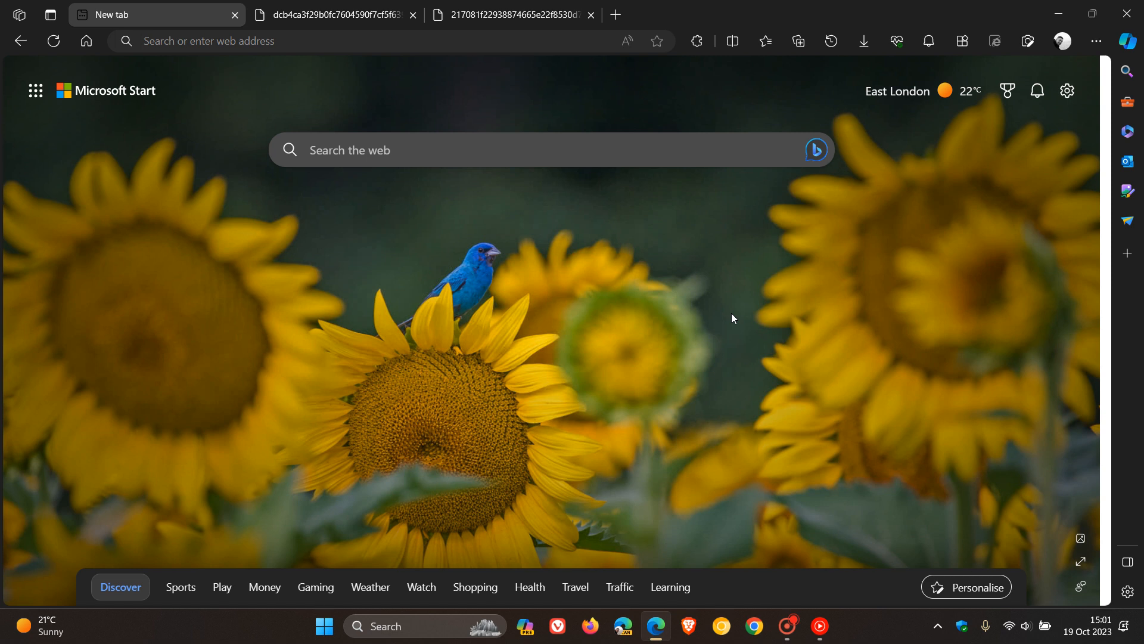
mouse_move(698, 314)
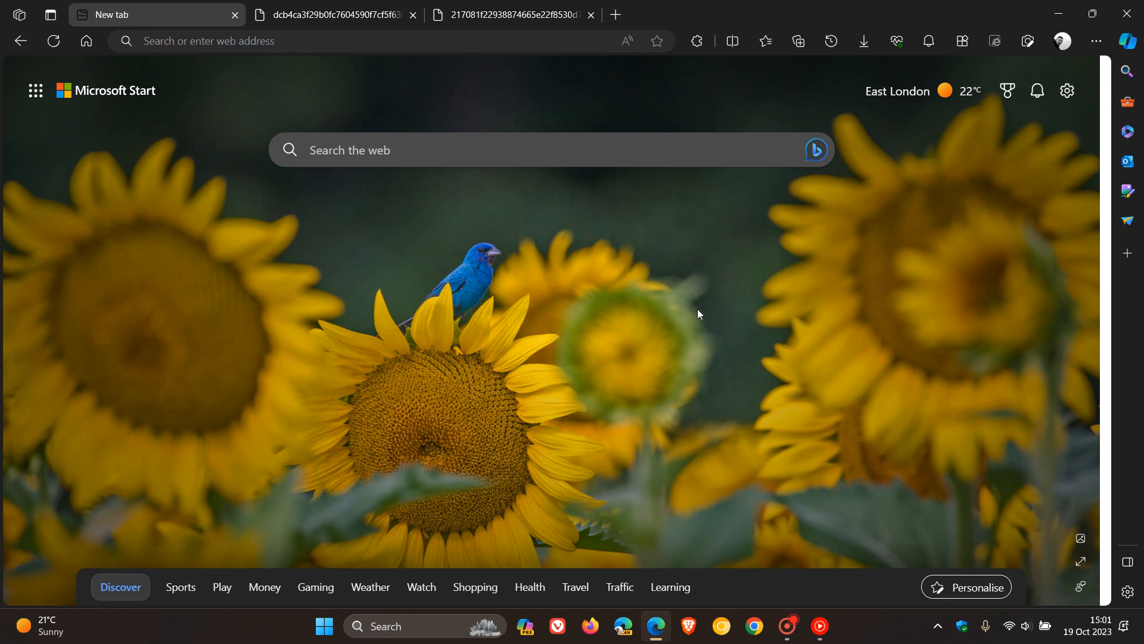
mouse_move(332, 15)
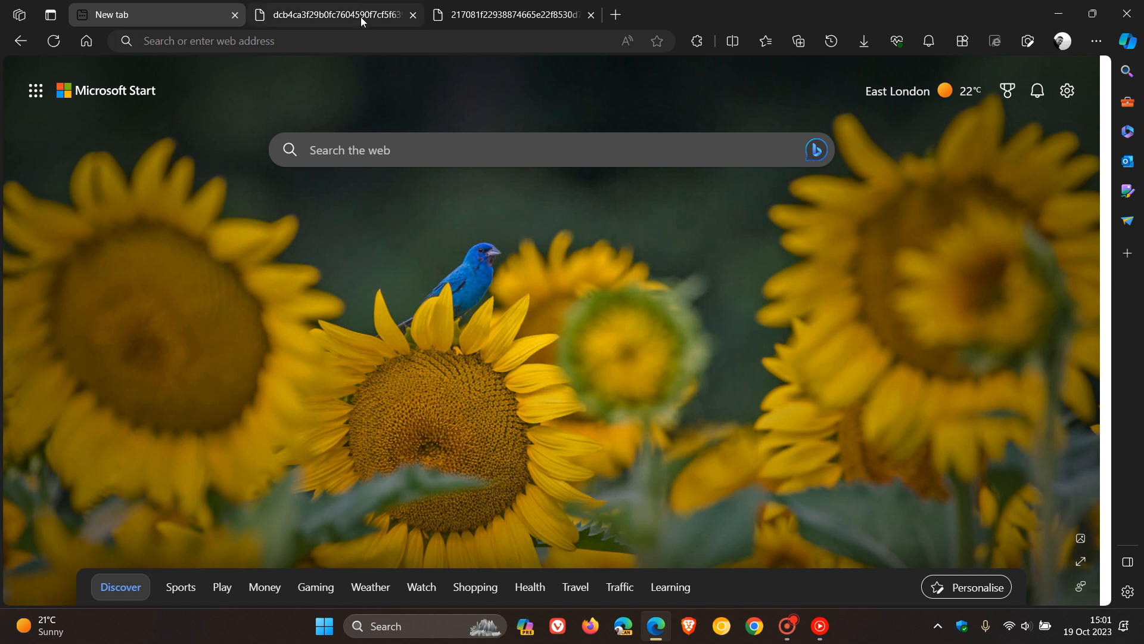
On the redesigned Passwords page, show the Sort menu and the Weak, Leaked and All filter chips.
left_click(332, 15)
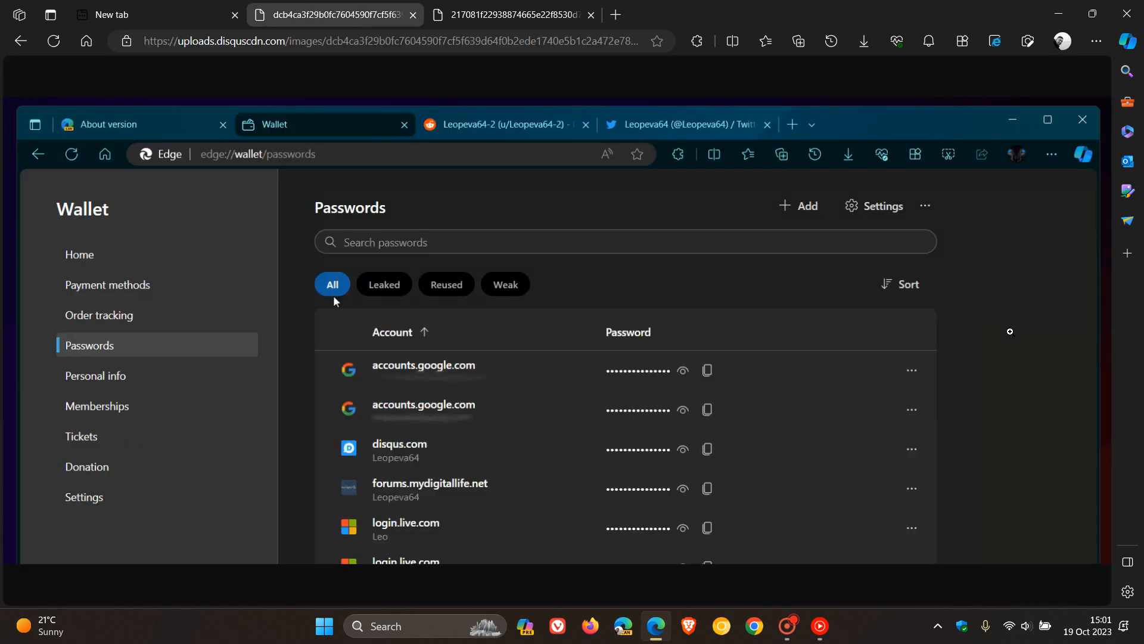
mouse_move(897, 317)
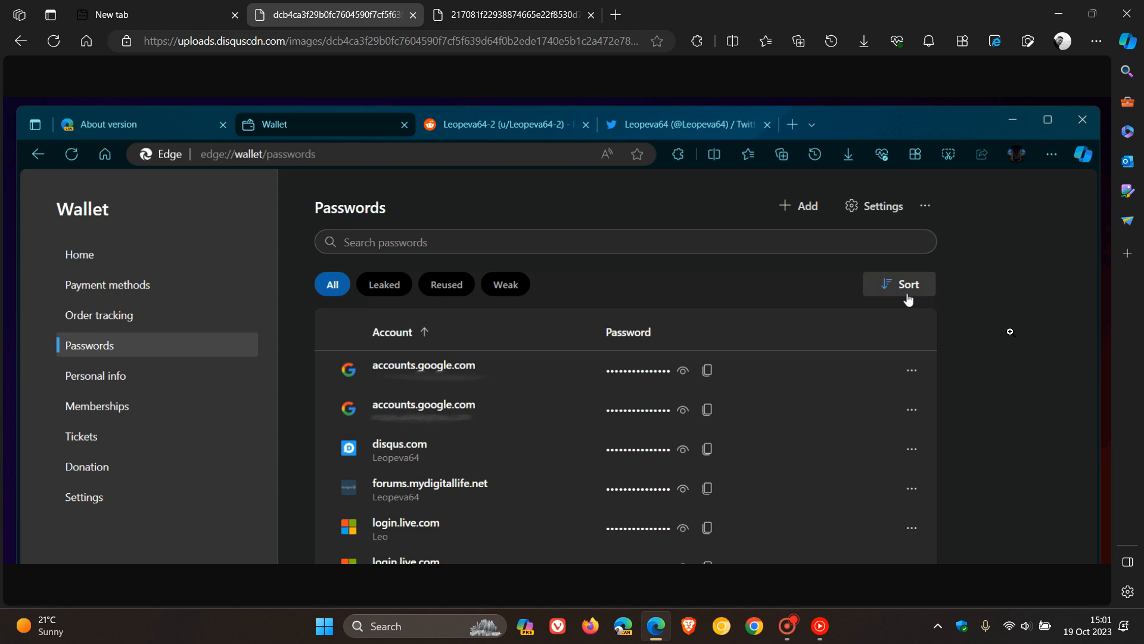
left_click(899, 283)
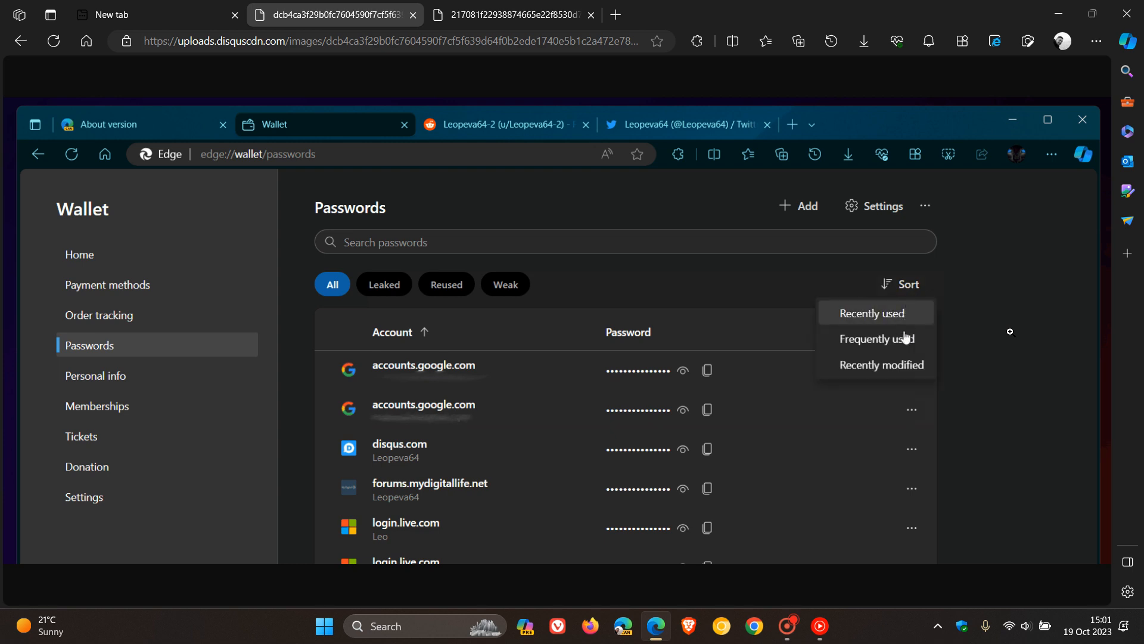
mouse_move(881, 364)
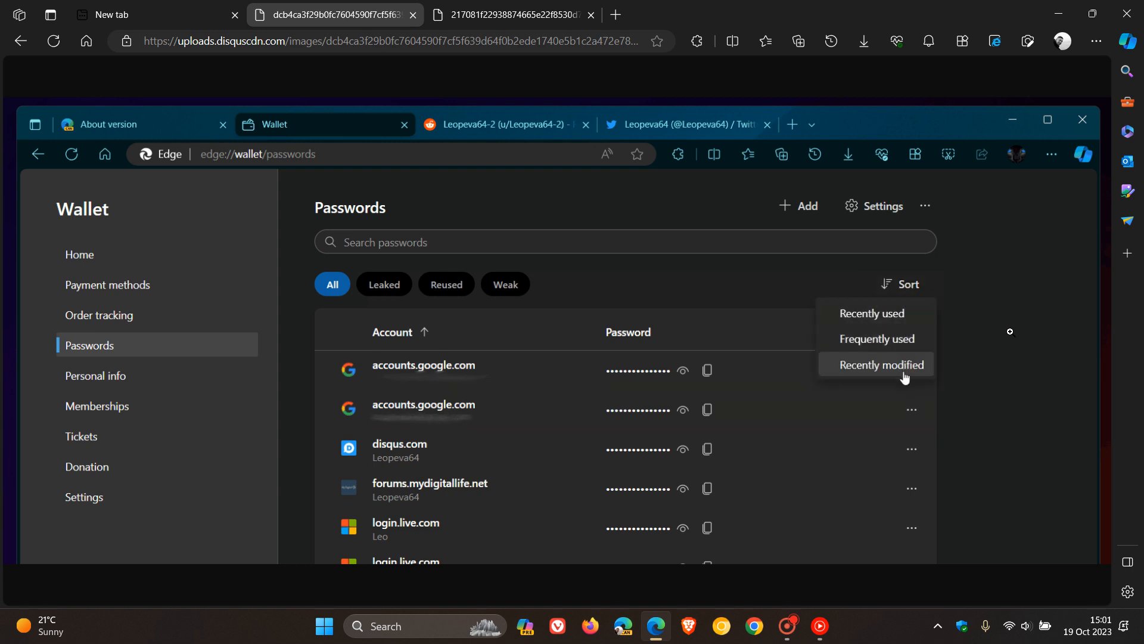
mouse_move(889, 419)
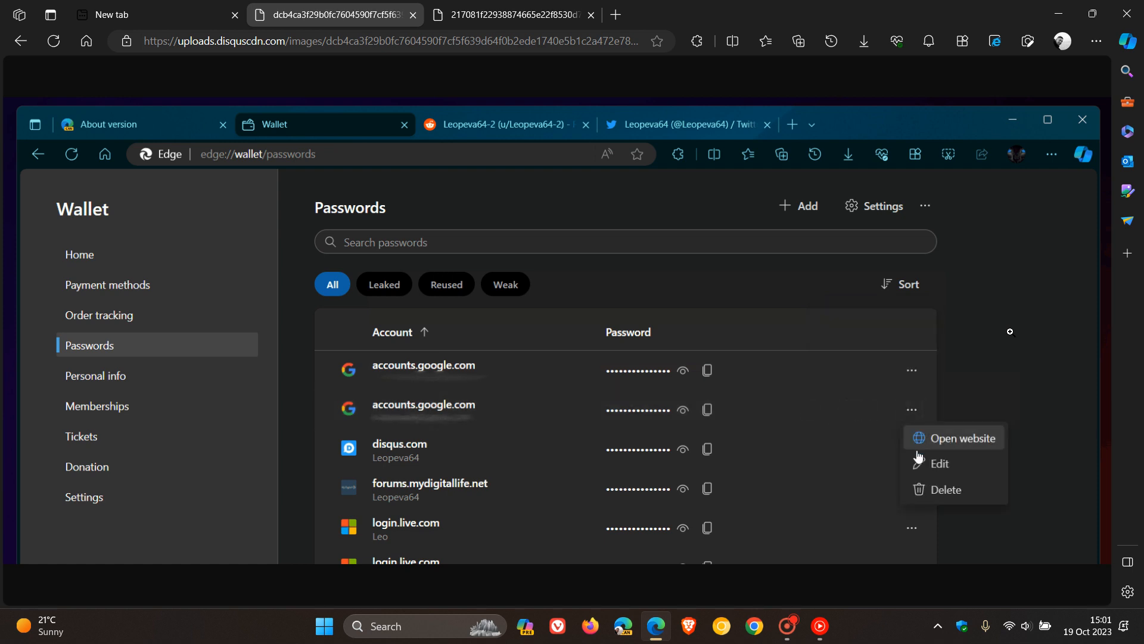
mouse_move(517, 284)
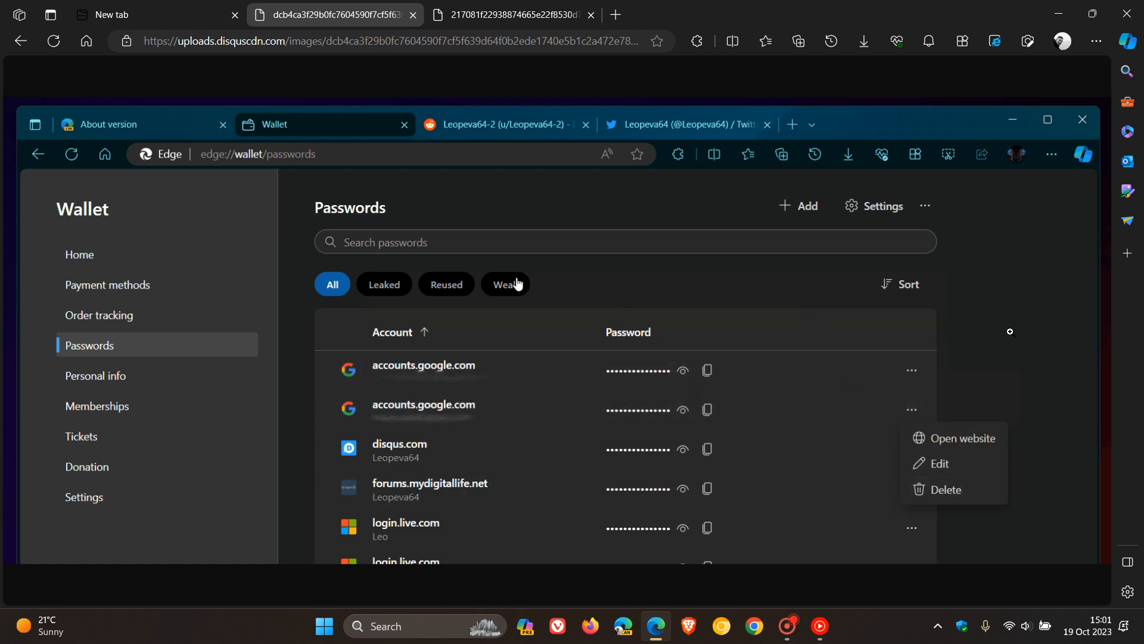
left_click(504, 284)
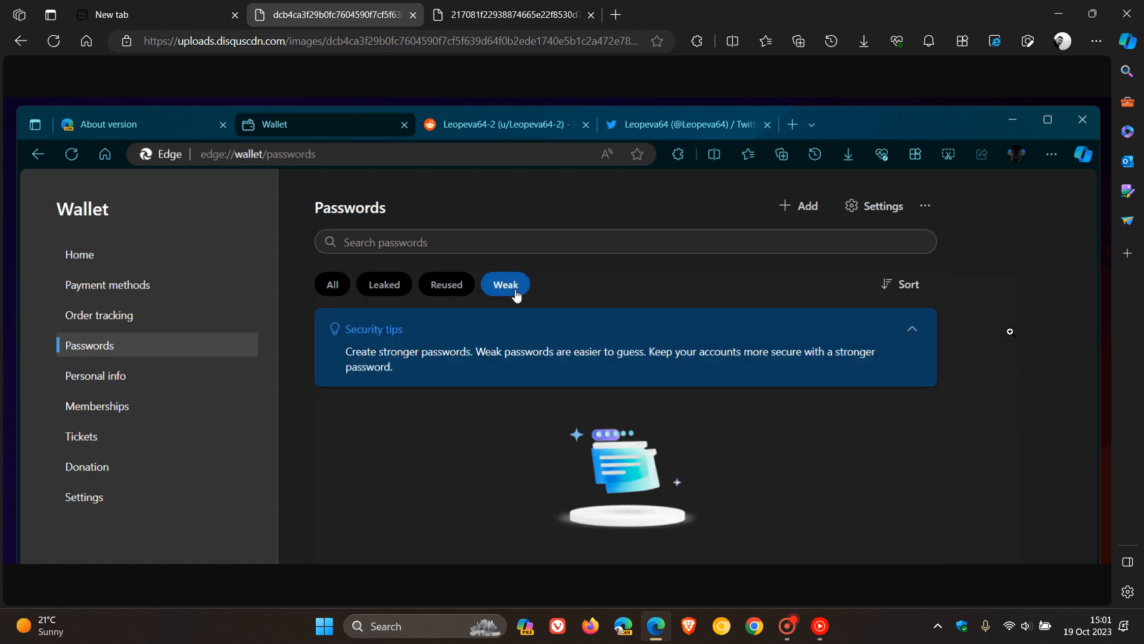
mouse_move(383, 291)
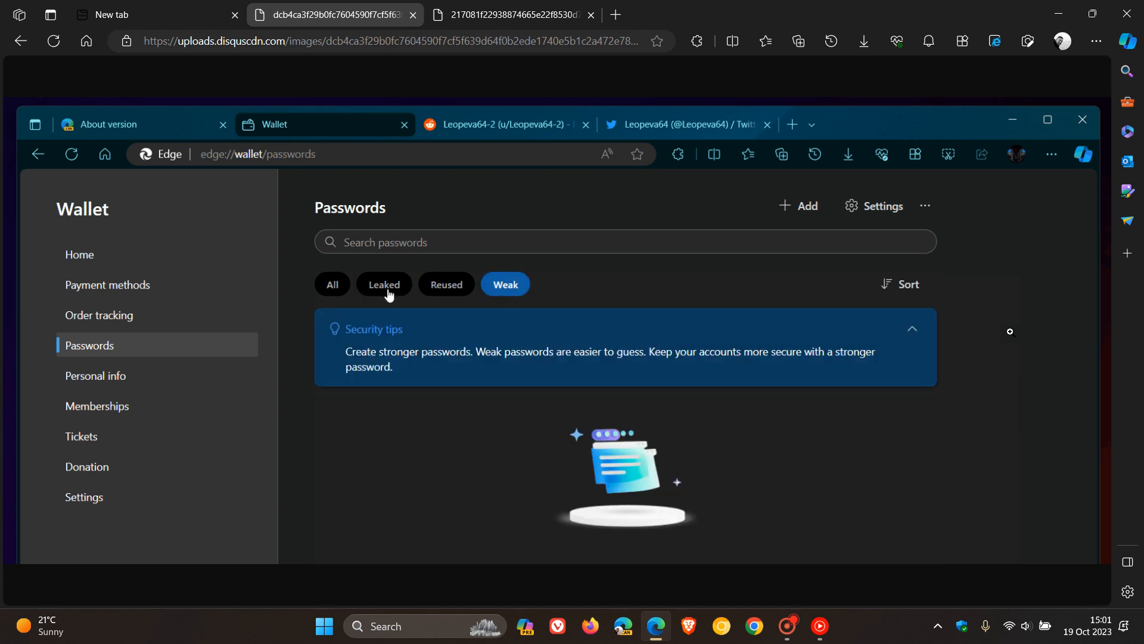
left_click(383, 284)
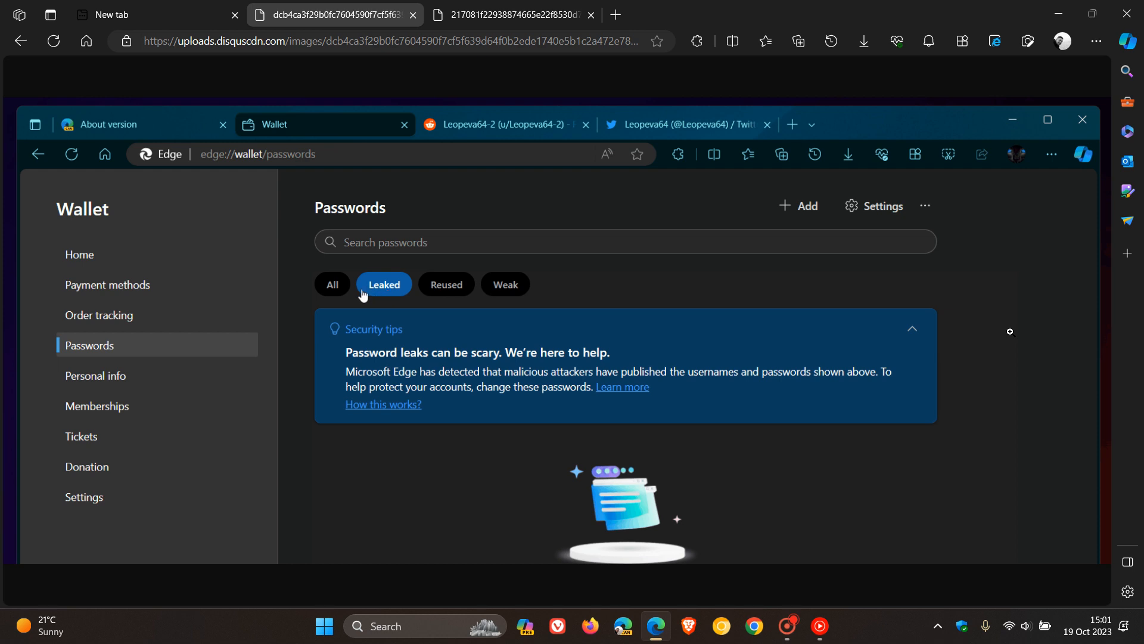
left_click(332, 284)
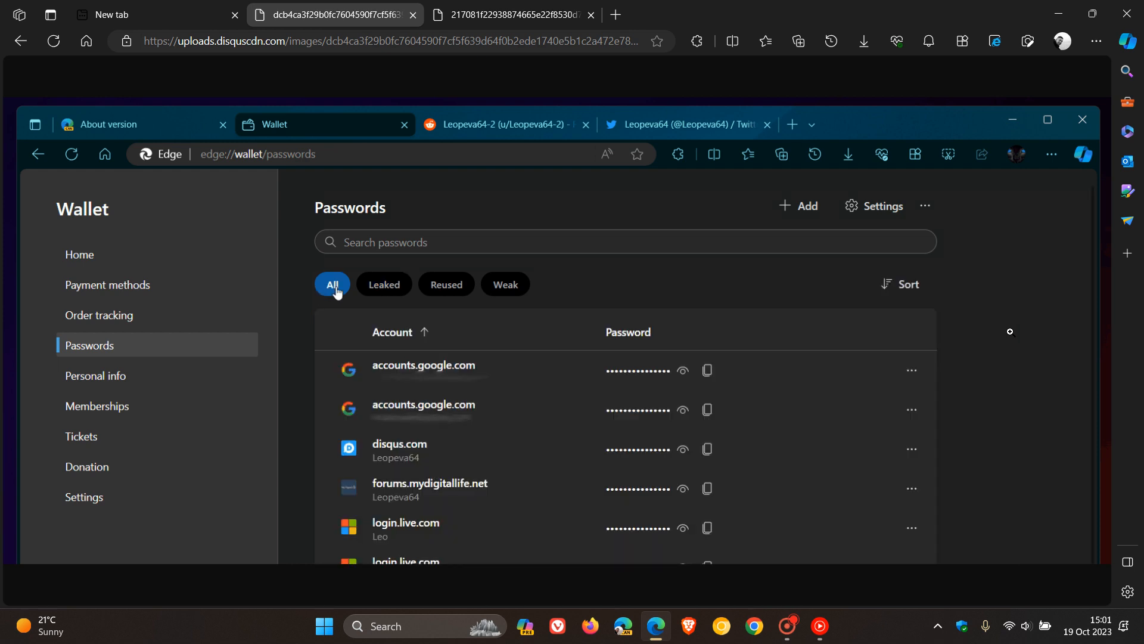
mouse_move(333, 310)
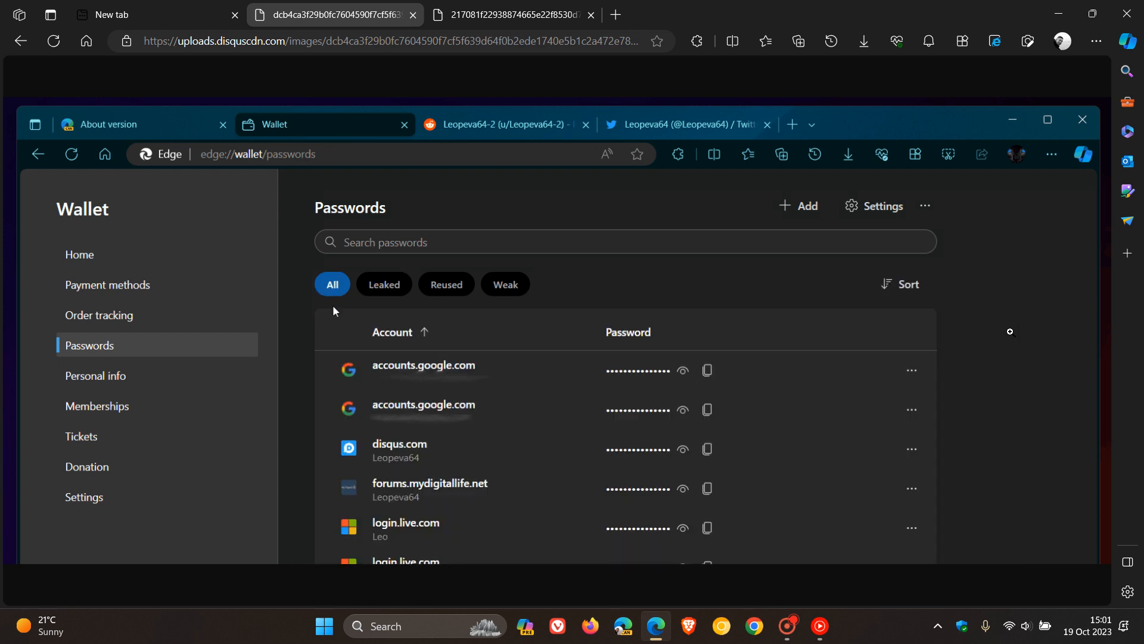
mouse_move(899, 284)
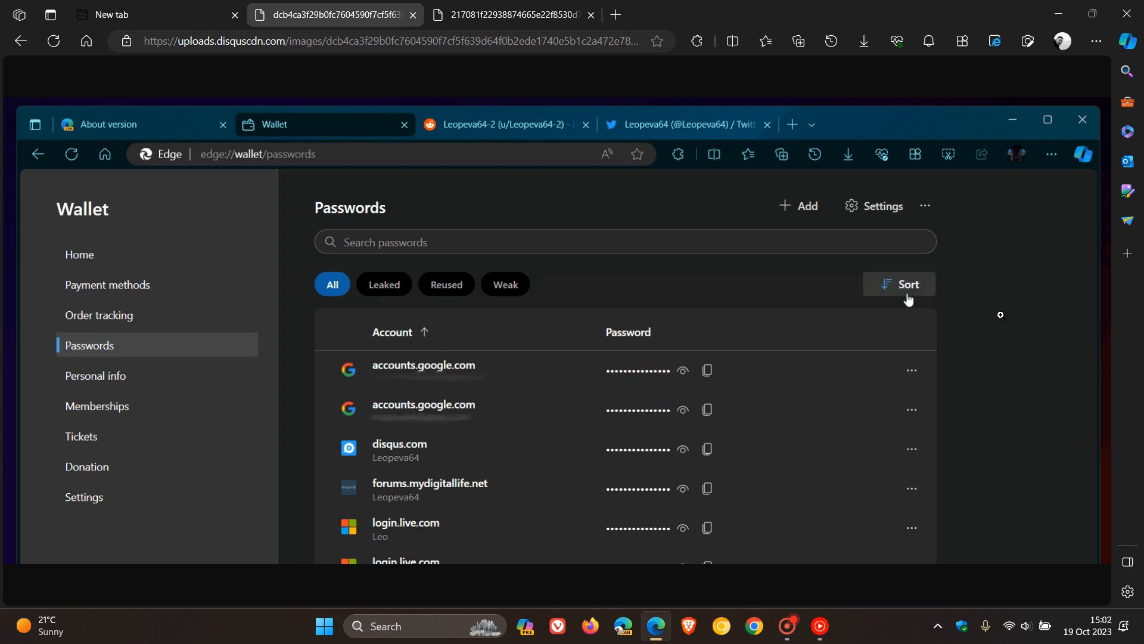
left_click(900, 283)
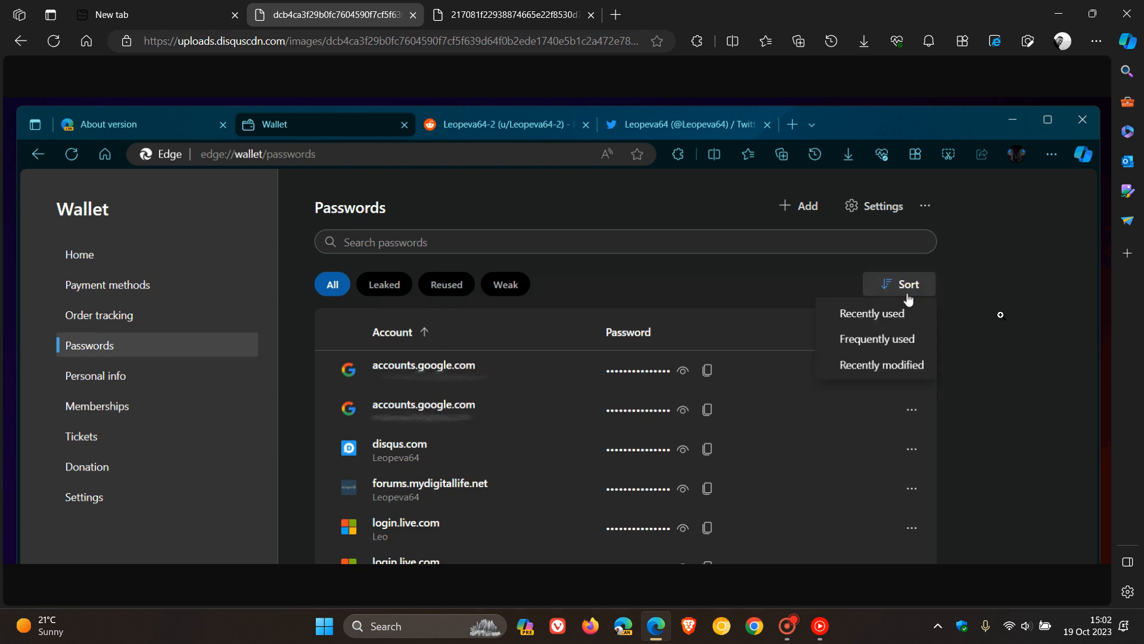
mouse_move(903, 364)
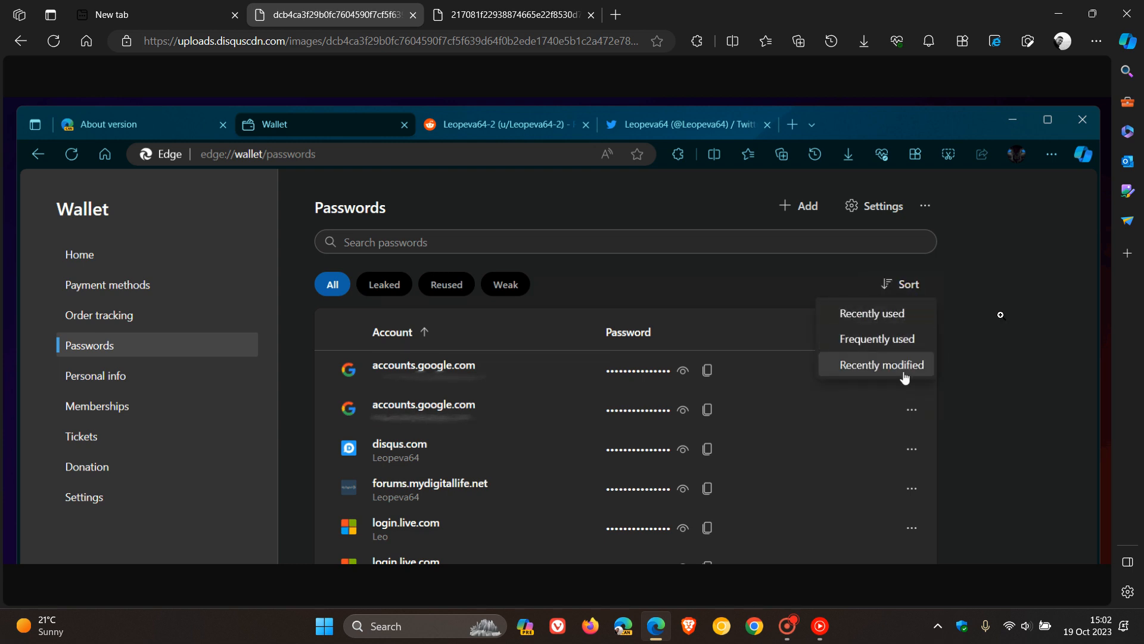
mouse_move(855, 410)
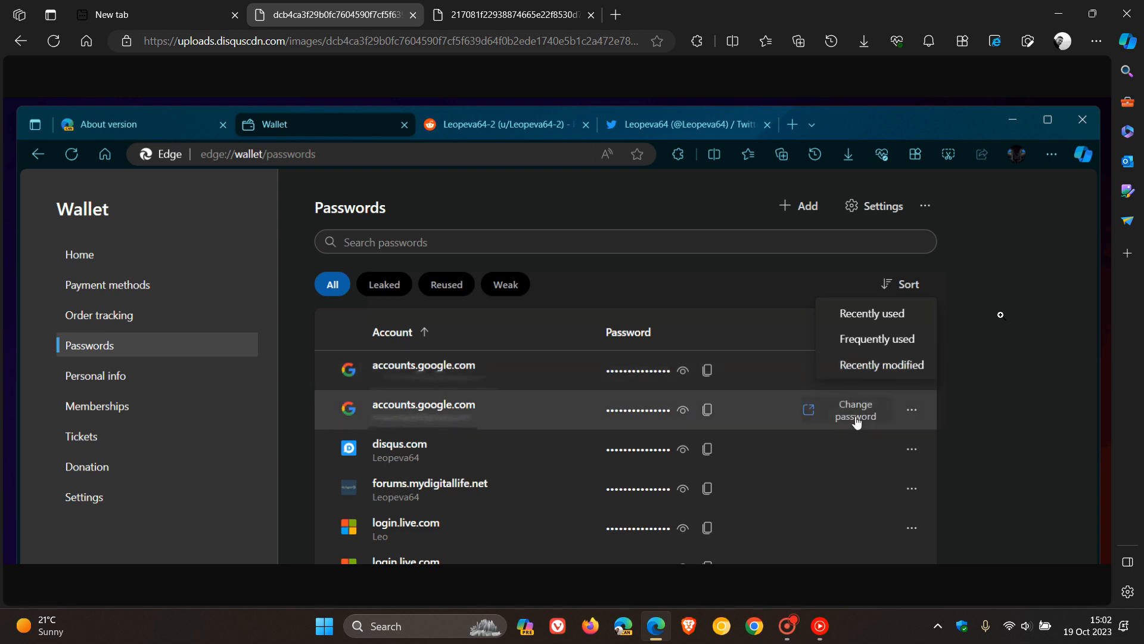
Show the Open website, Edit and Delete actions for the second accounts.google.com password.
left_click(911, 409)
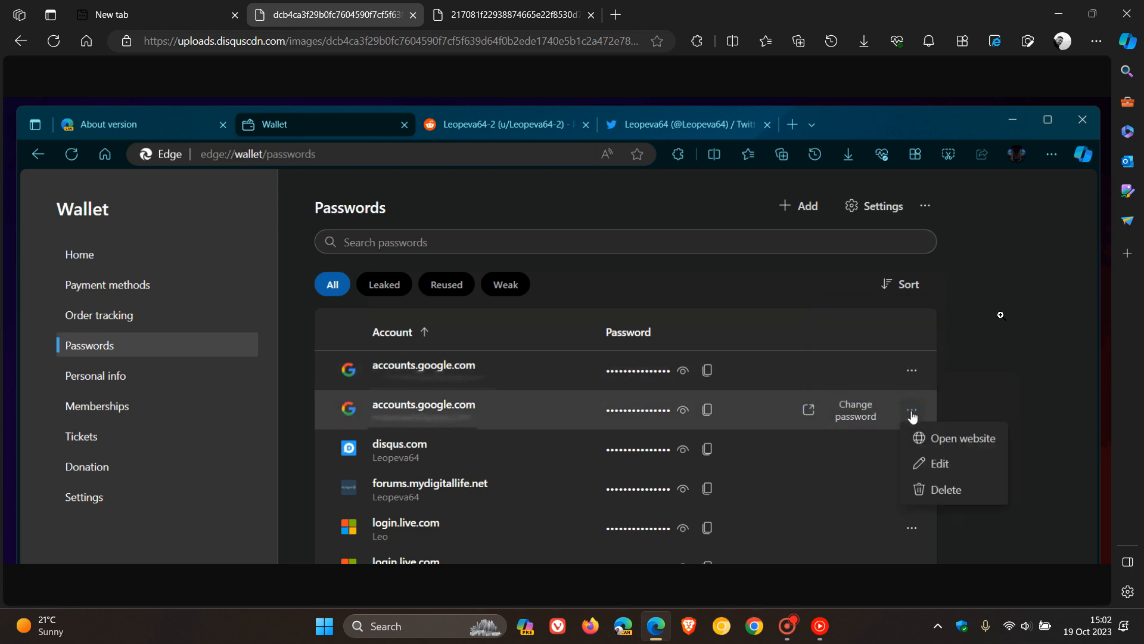
mouse_move(855, 456)
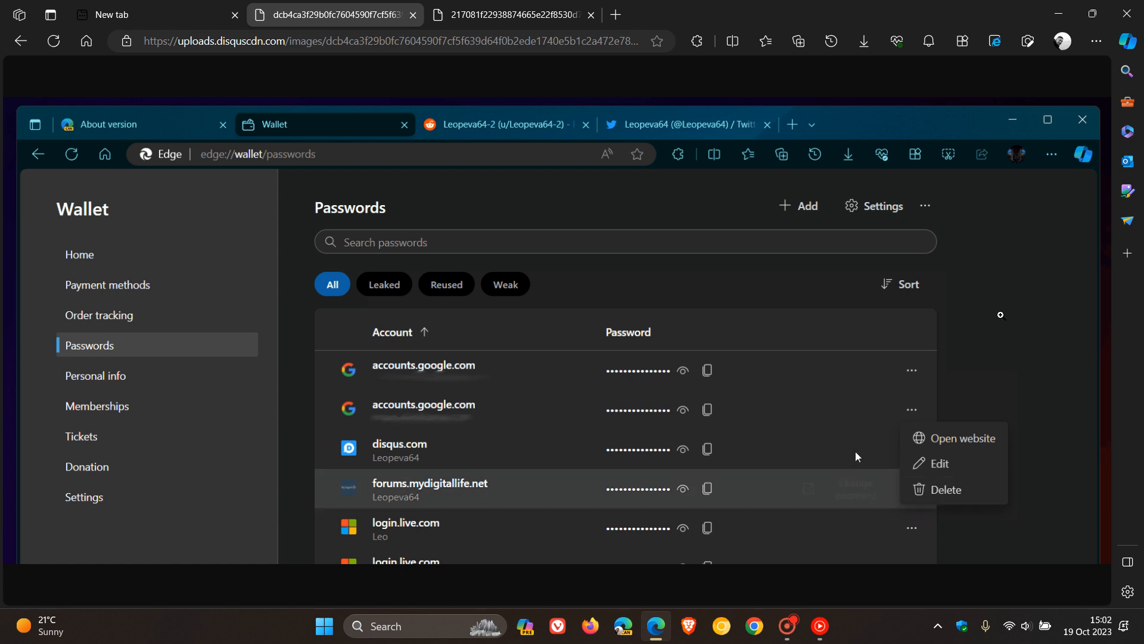
mouse_move(514, 293)
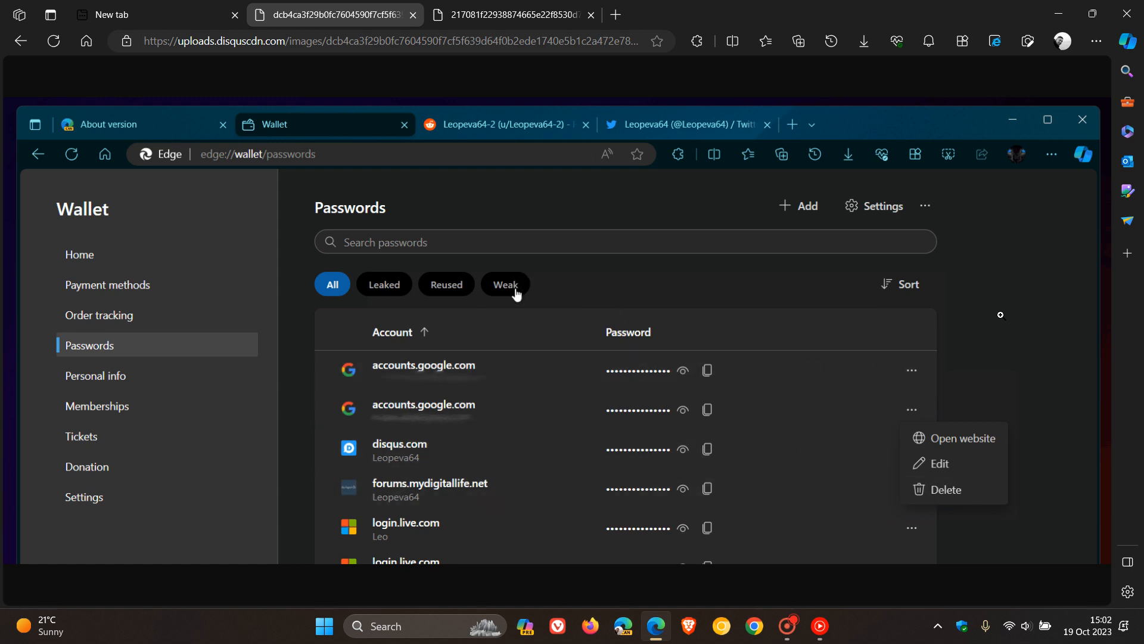
left_click(504, 283)
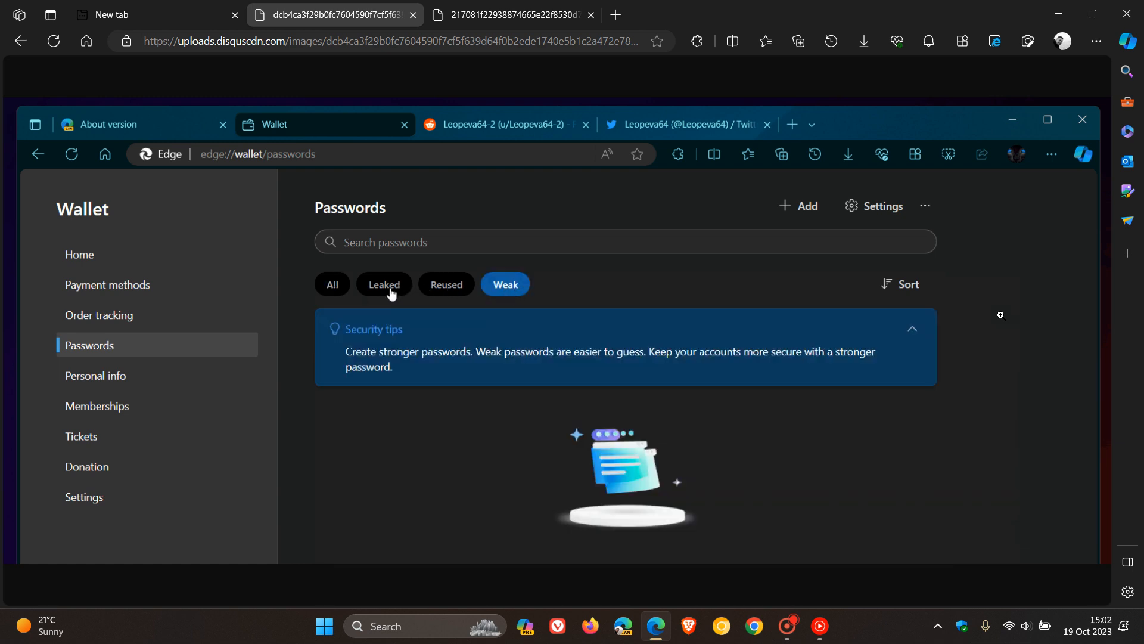
left_click(383, 283)
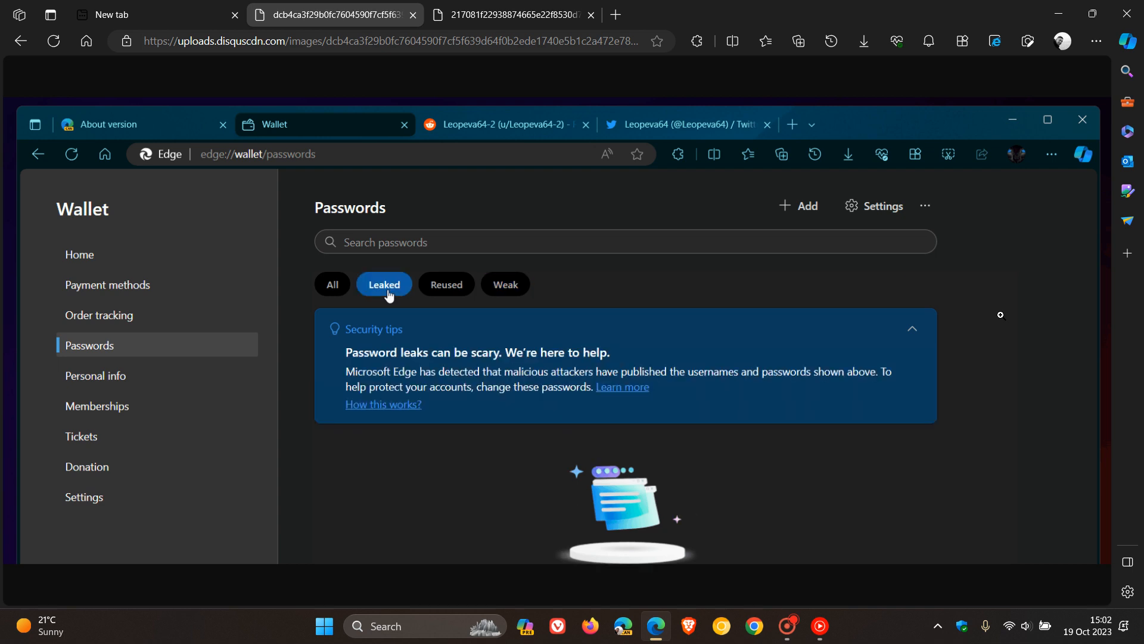
mouse_move(332, 284)
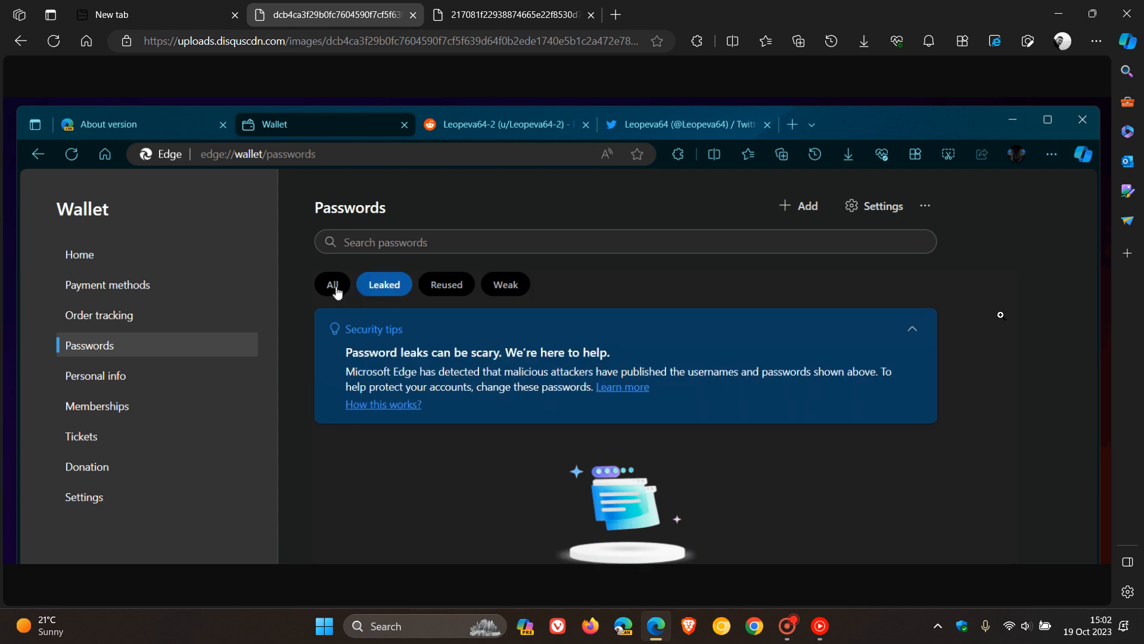
left_click(332, 283)
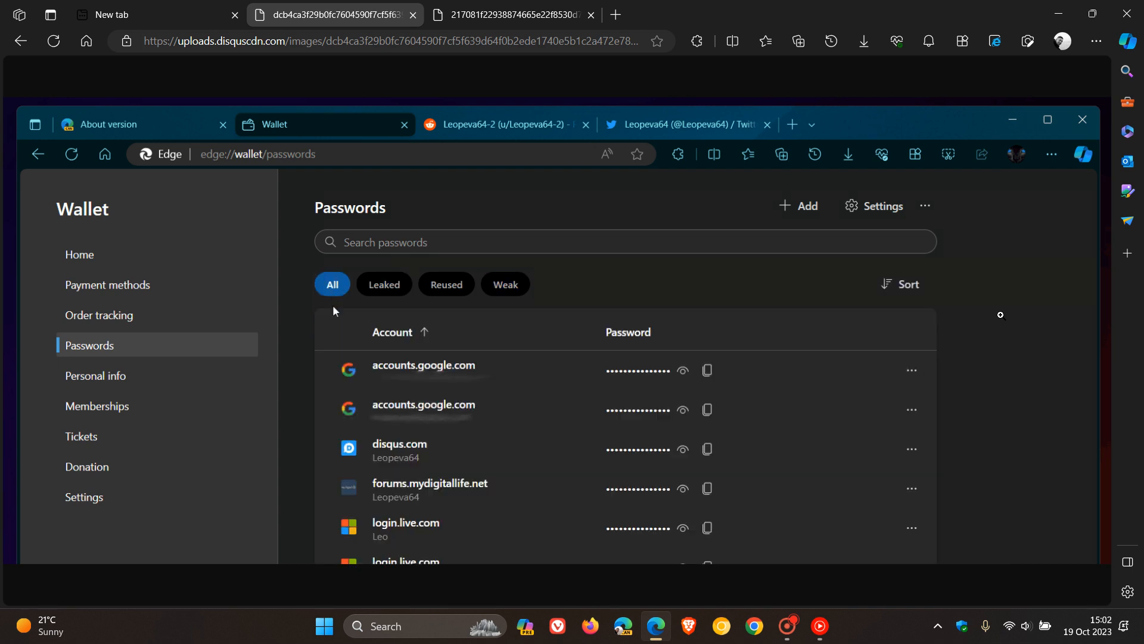
mouse_move(896, 319)
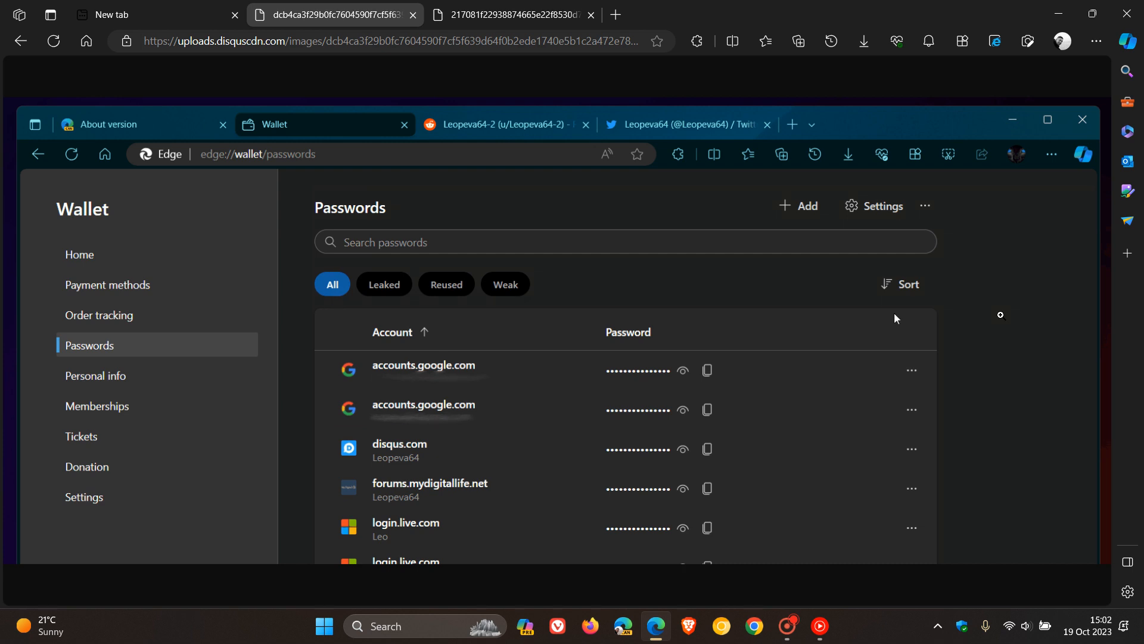
mouse_move(904, 284)
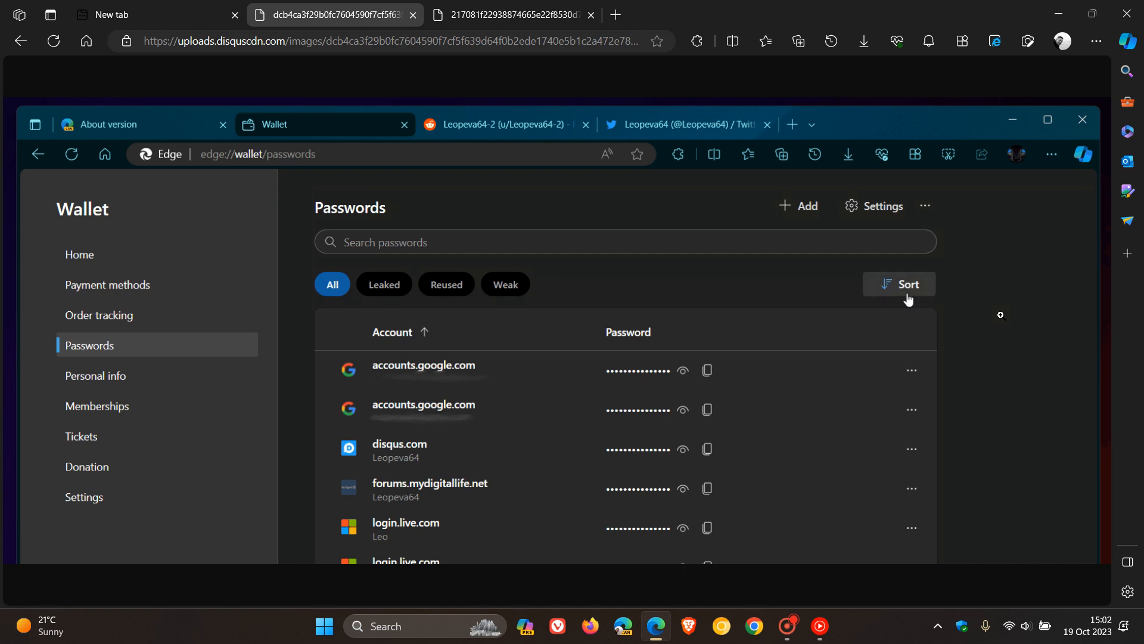
left_click(906, 283)
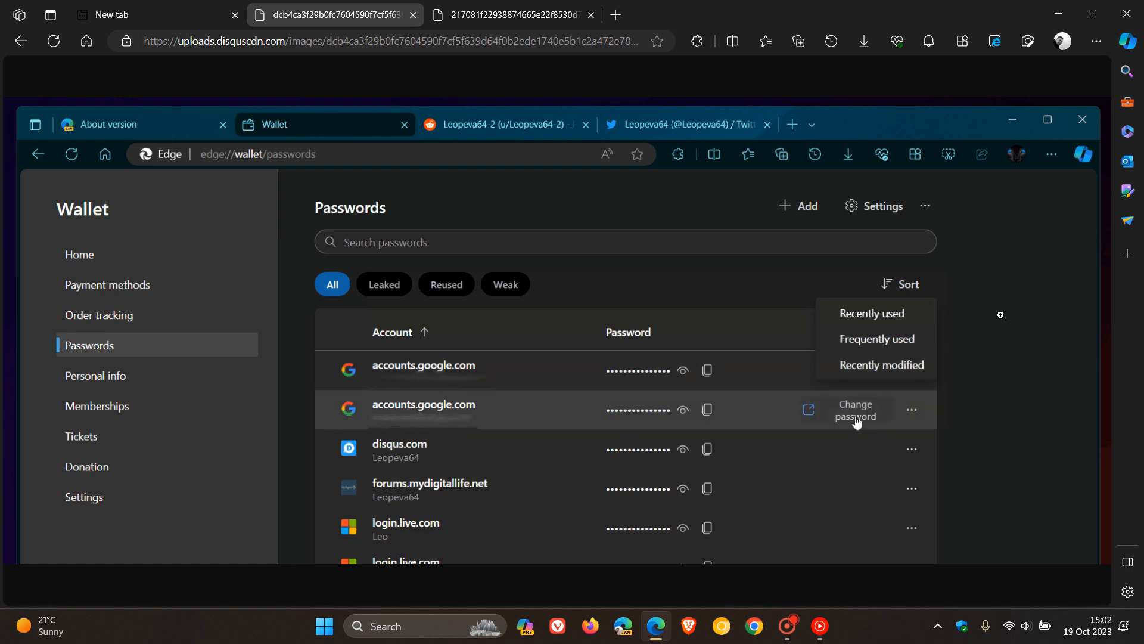
mouse_move(911, 412)
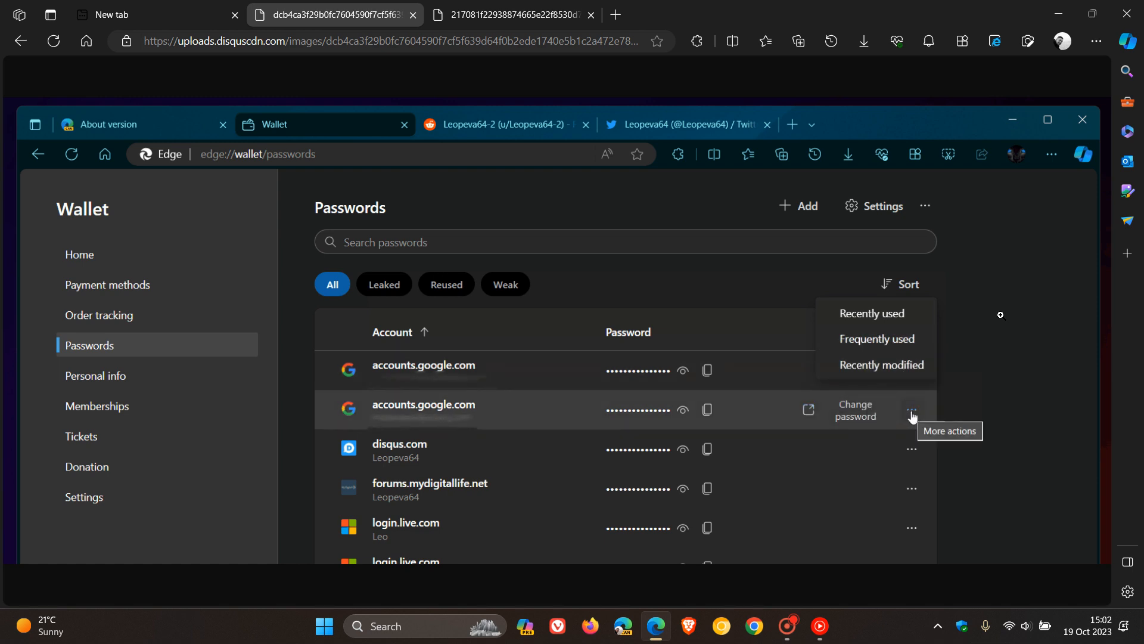
left_click(911, 409)
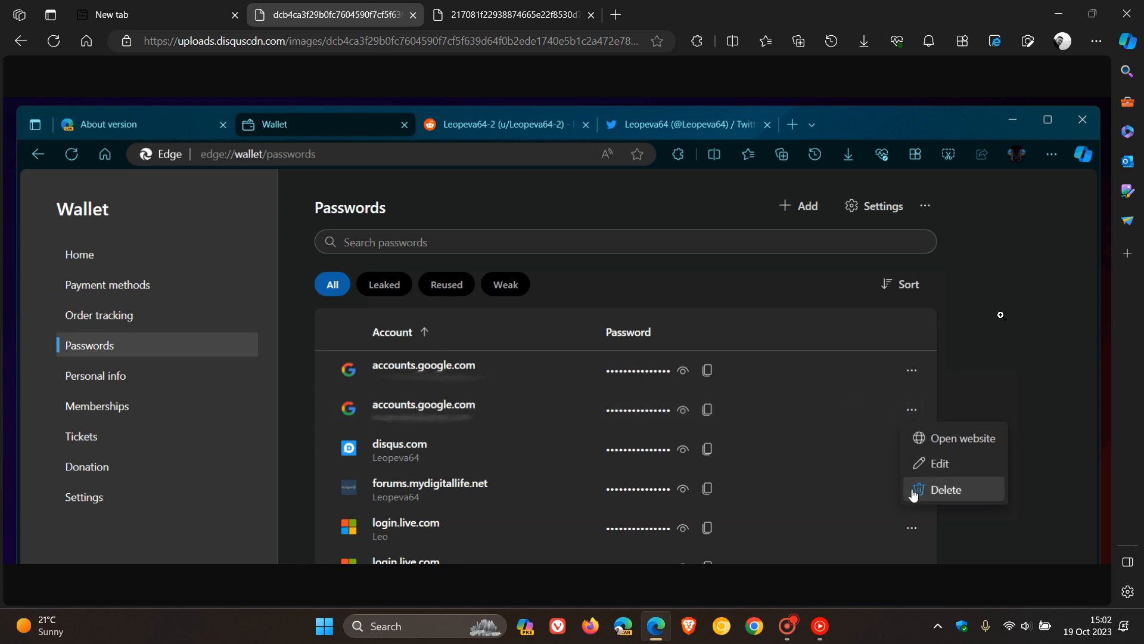
mouse_move(515, 293)
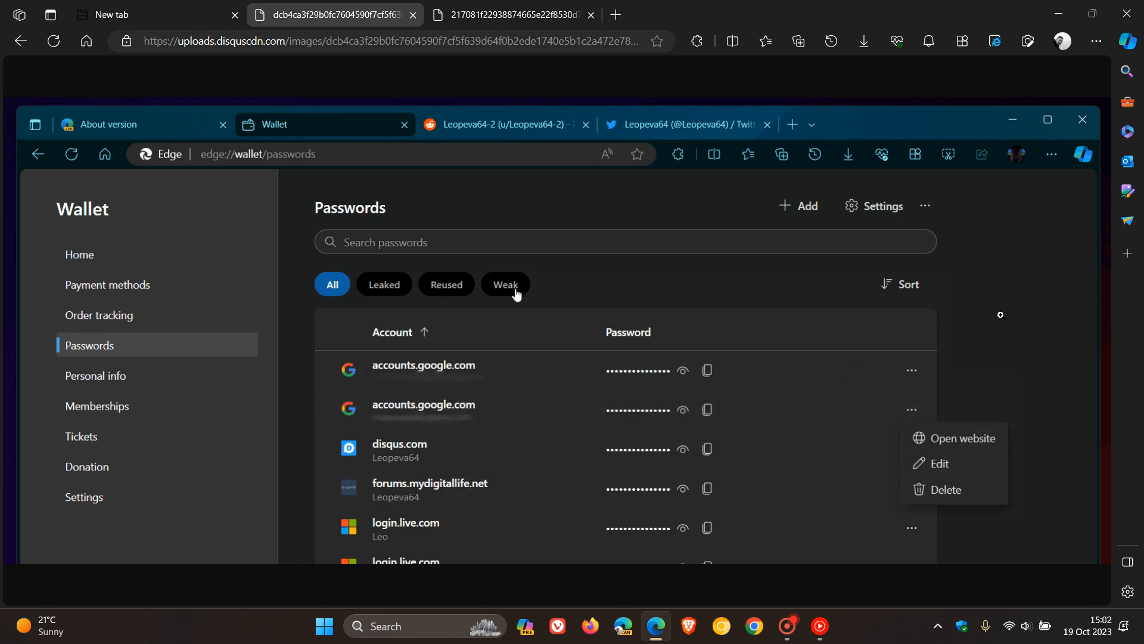
Show the extra password options menu with import, export, manage passkeys and declined sites, repeatedly dismissing it.
left_click(505, 283)
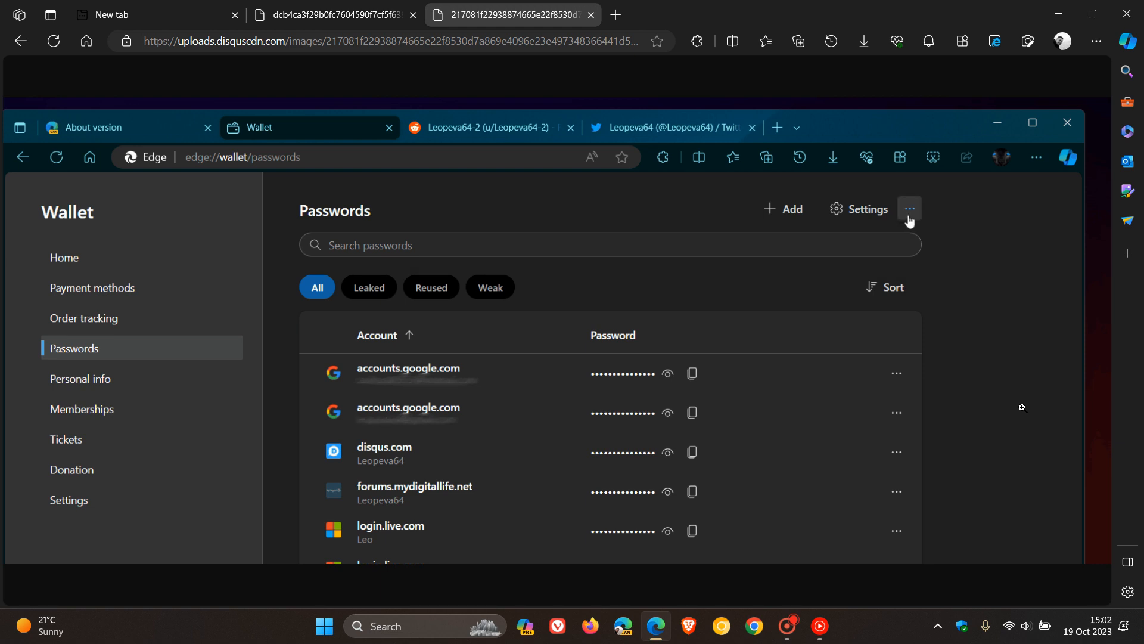
left_click(909, 209)
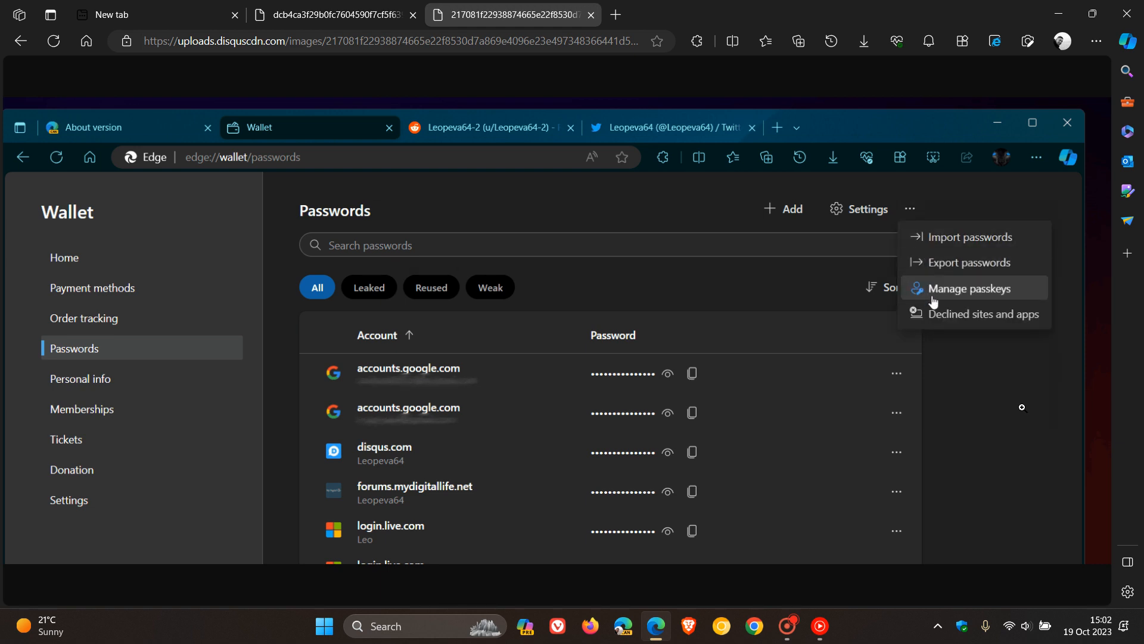
left_click(970, 287)
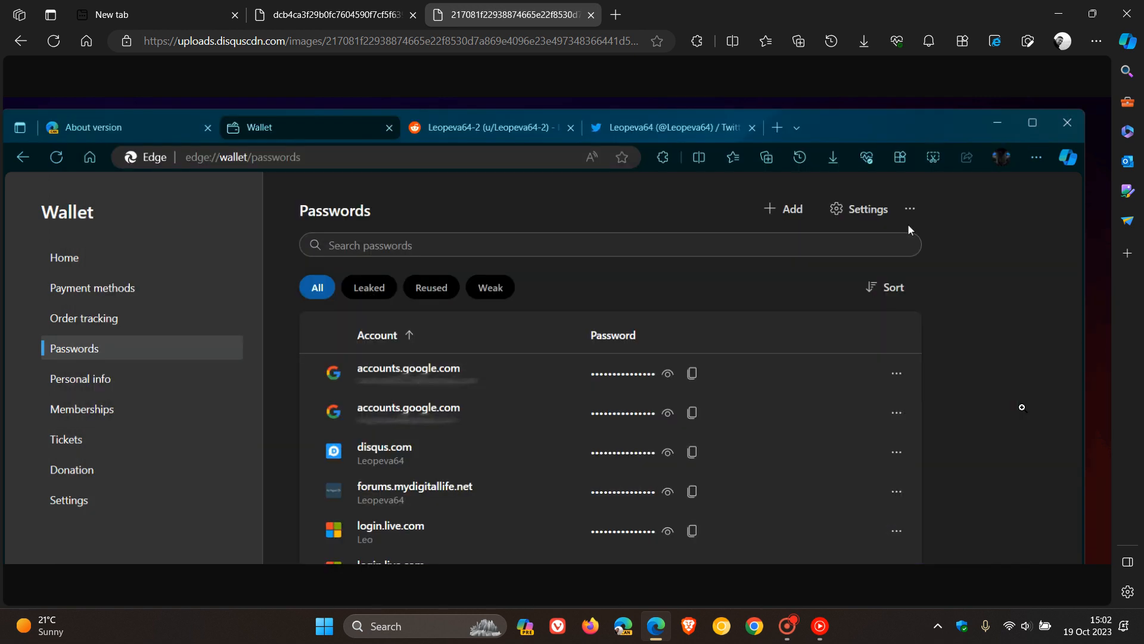
left_click(910, 209)
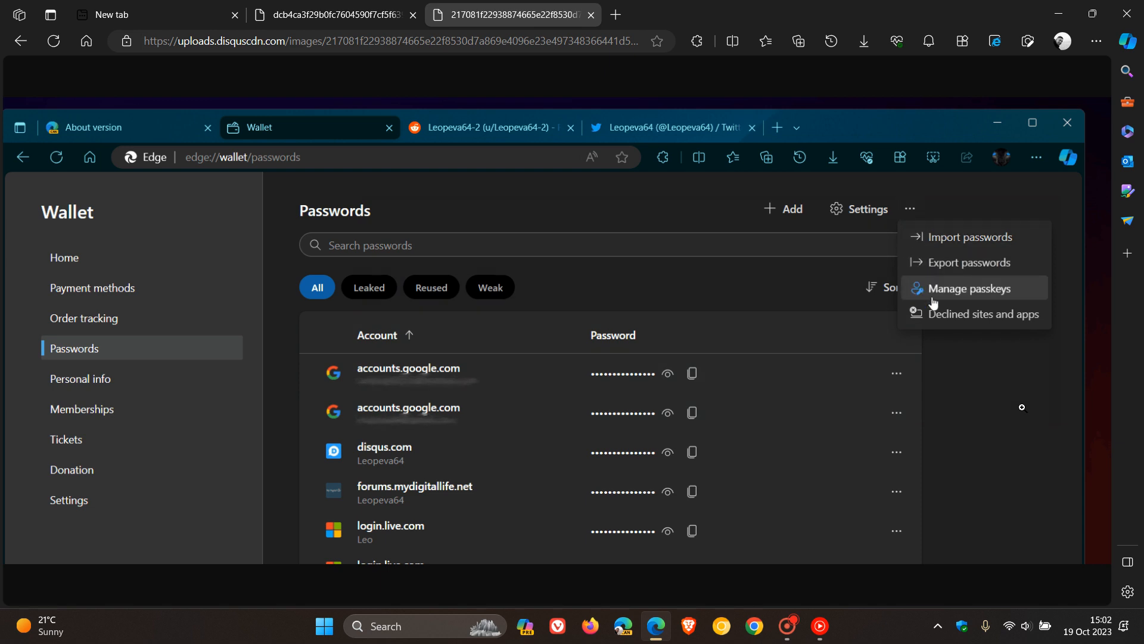
left_click(971, 287)
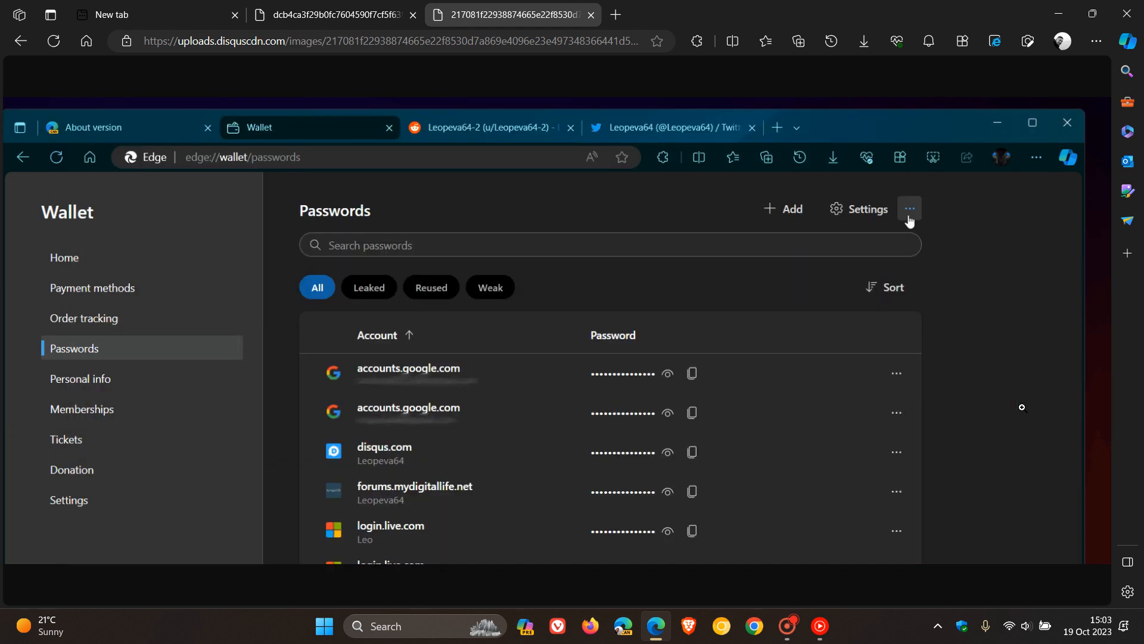
left_click(909, 209)
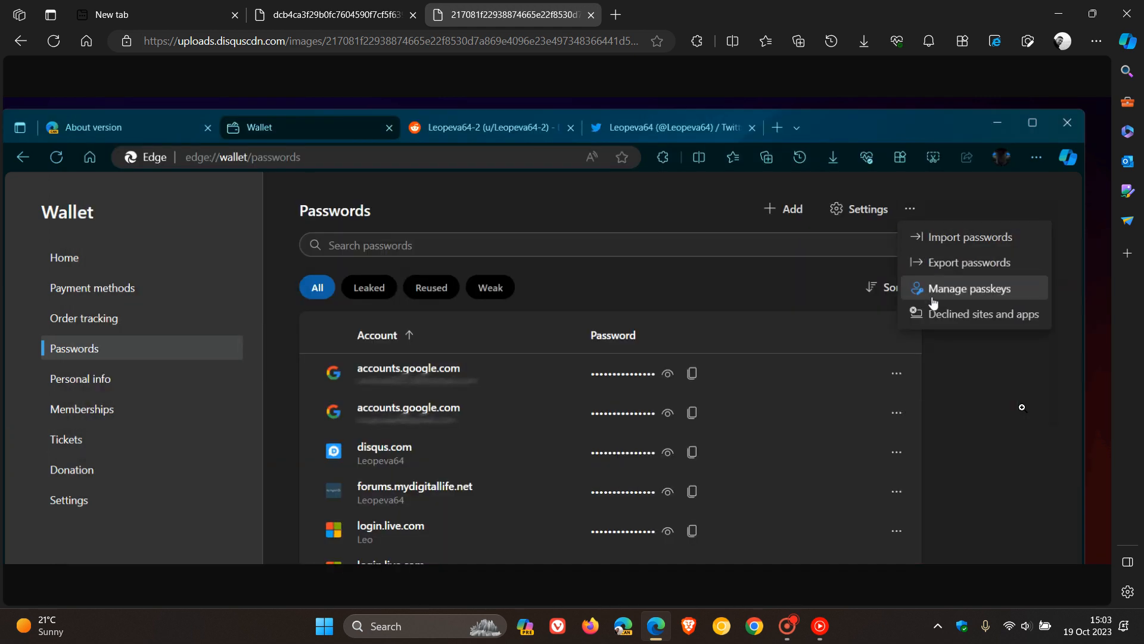
left_click(972, 288)
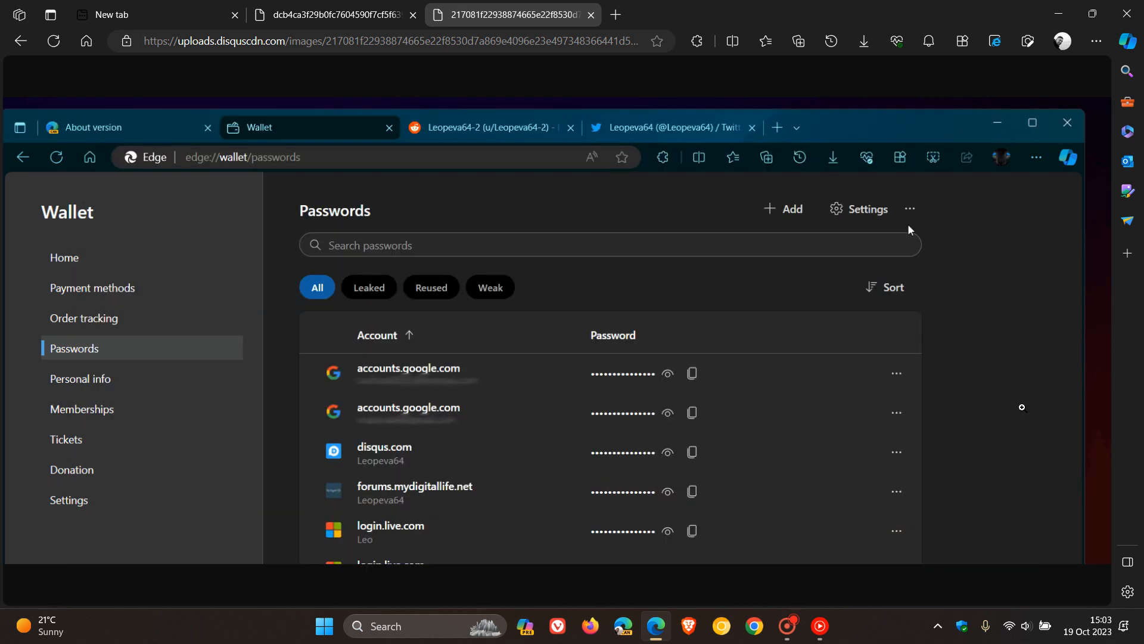
Choose Manage passkeys to reach the Windows Settings Passkeys page.
left_click(909, 209)
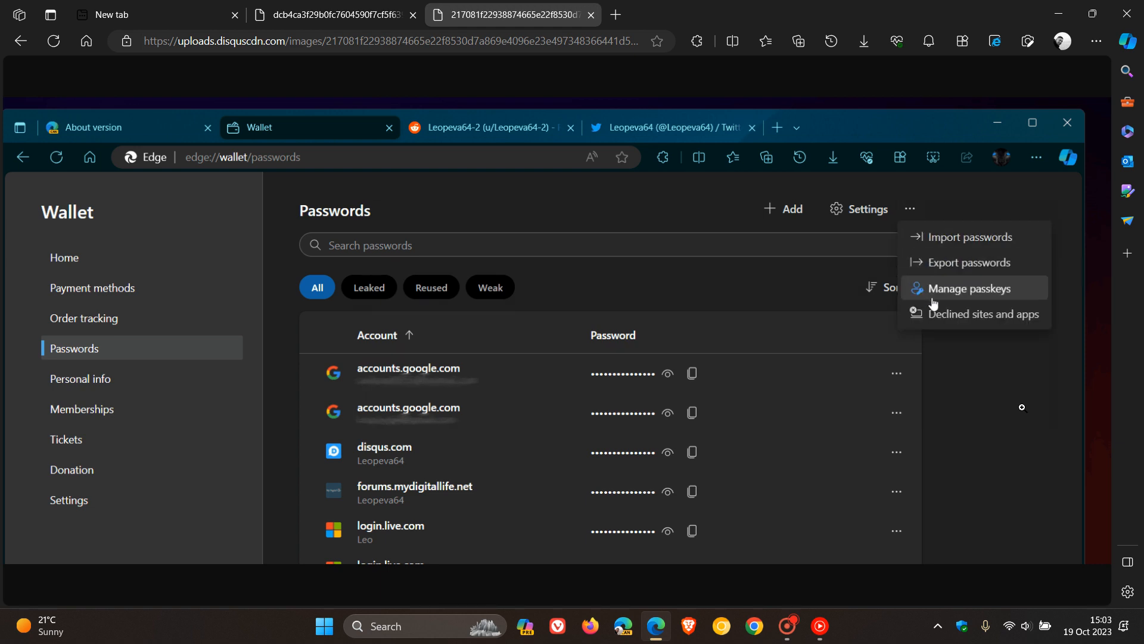
left_click(969, 287)
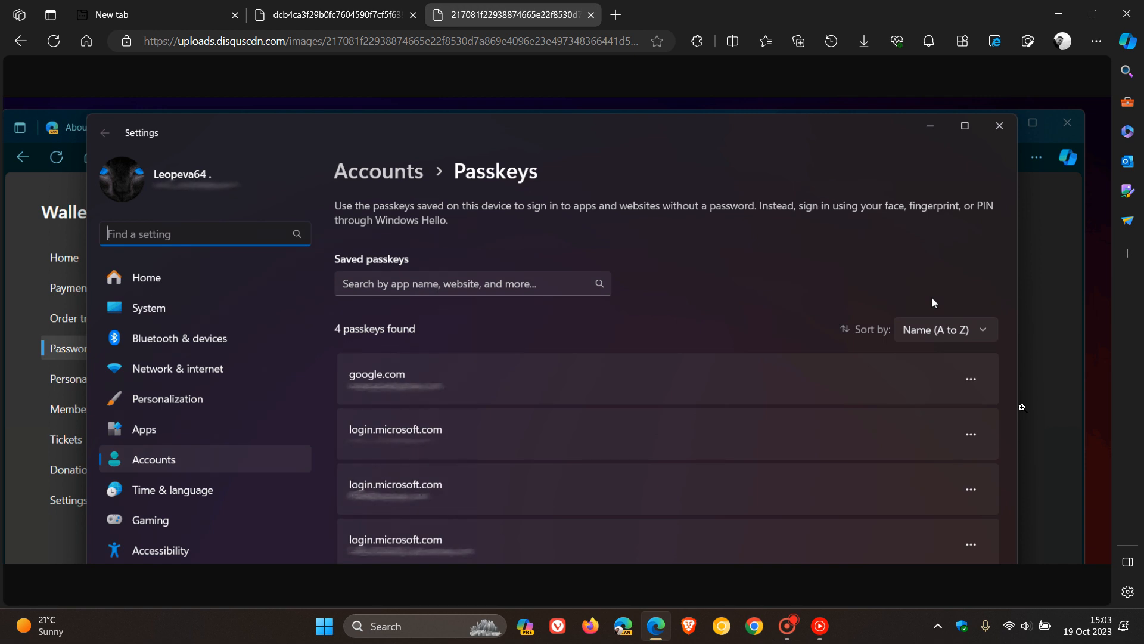
Close the Passkeys page and return to the Wallet passwords list via the extra options menu.
left_click(1000, 126)
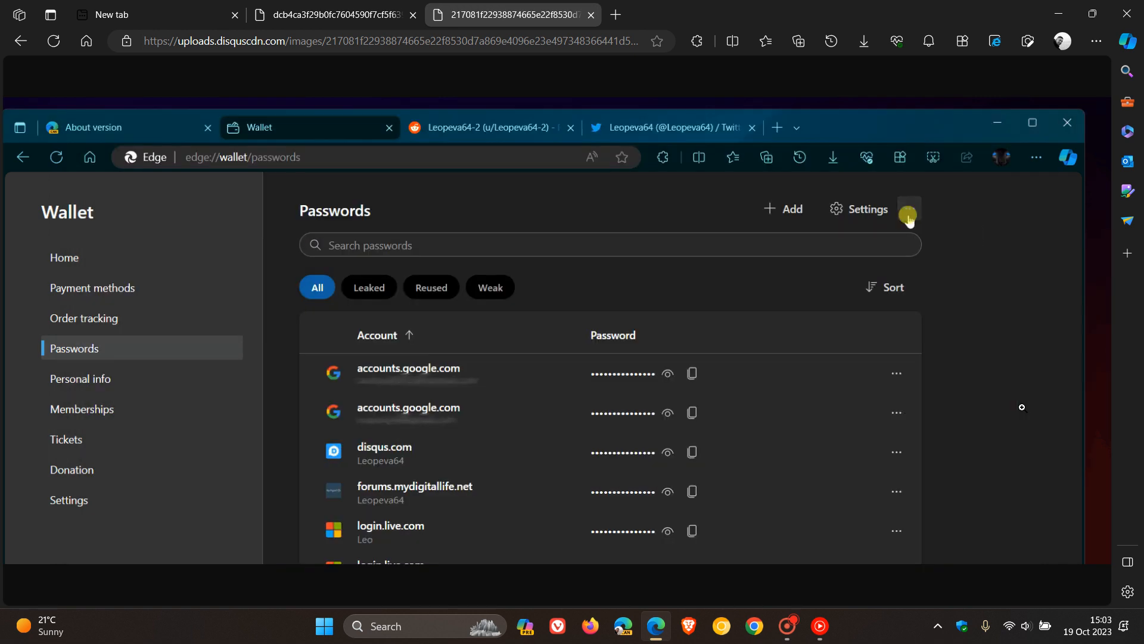
left_click(909, 208)
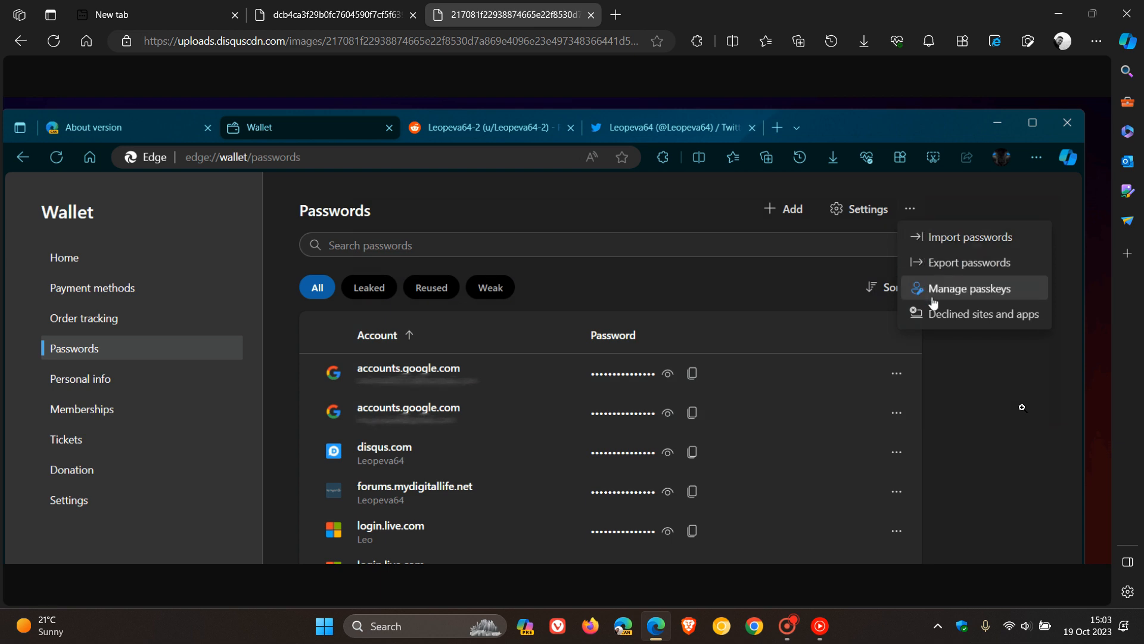
left_click(971, 289)
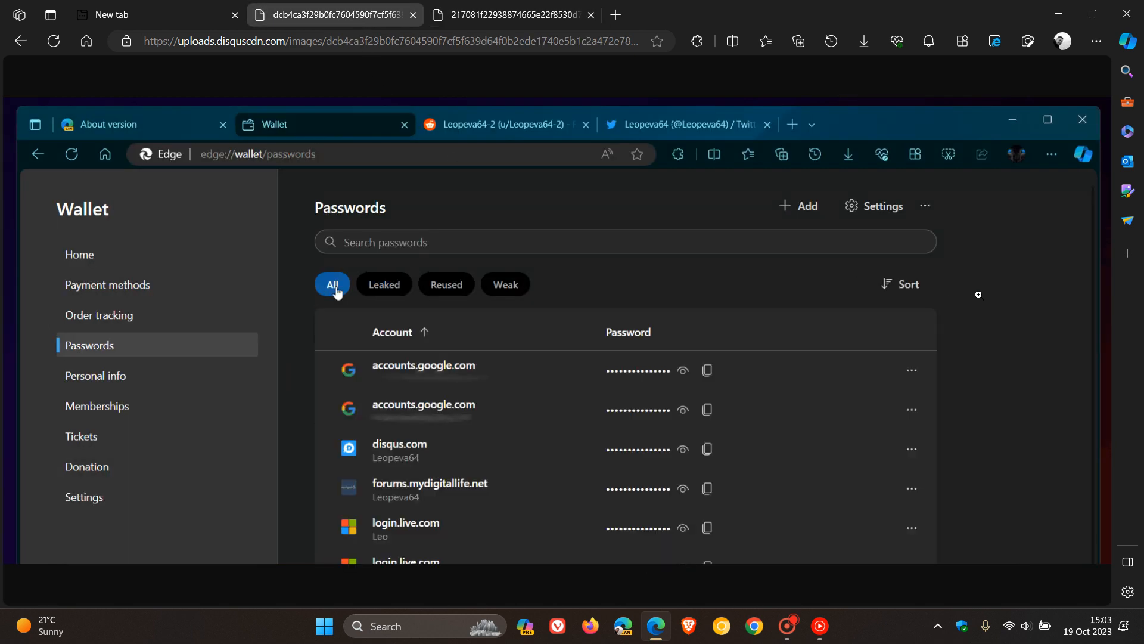
mouse_move(333, 311)
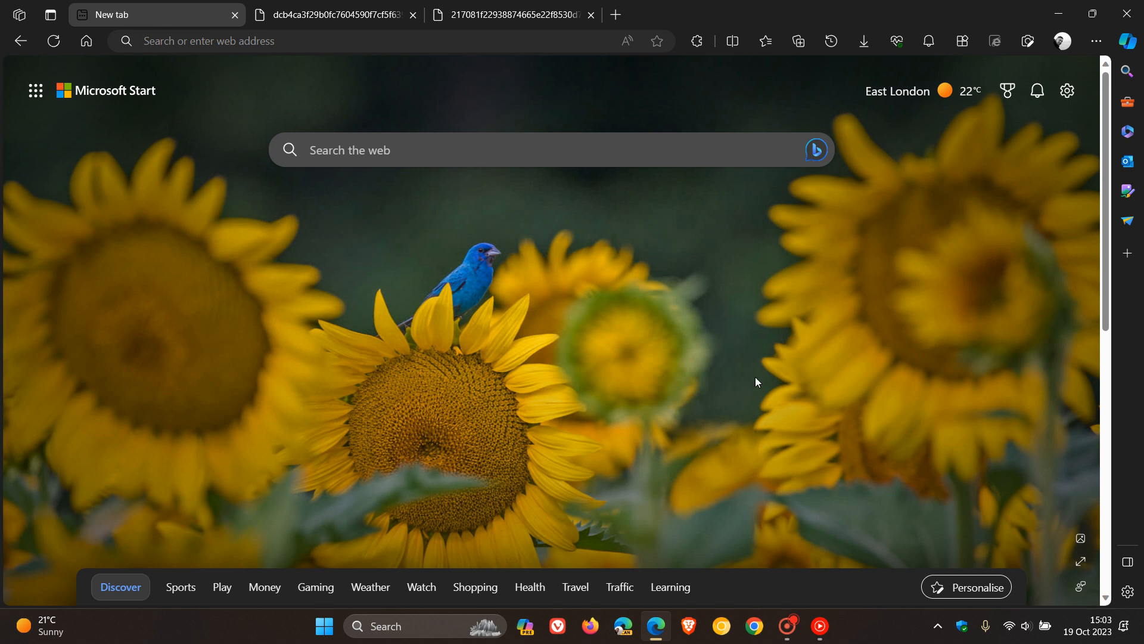
mouse_move(723, 351)
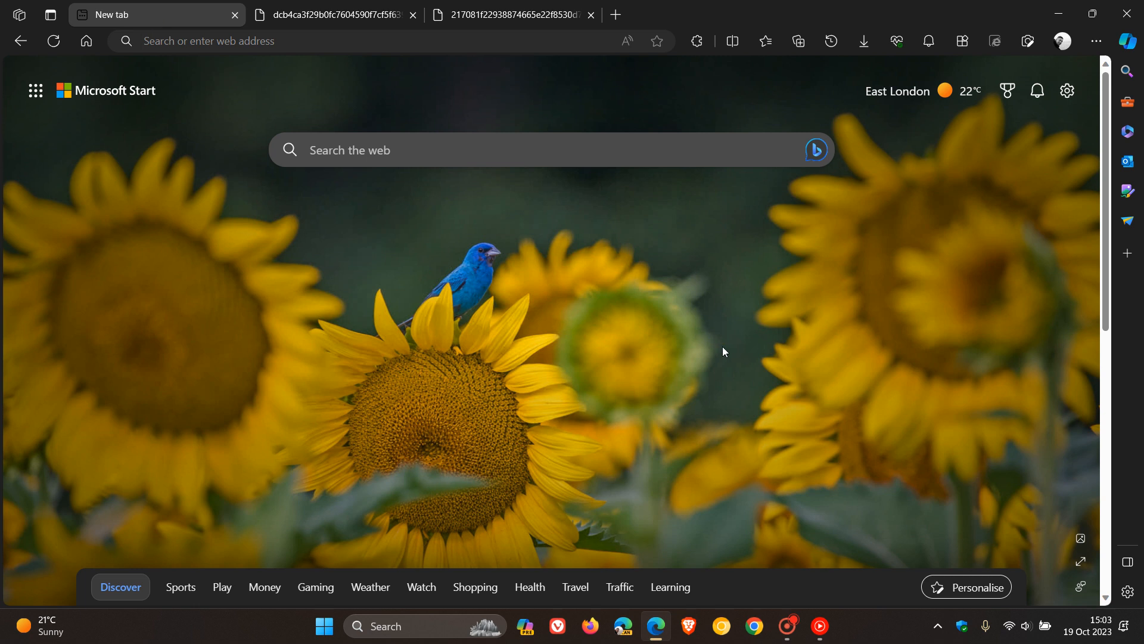
mouse_move(684, 291)
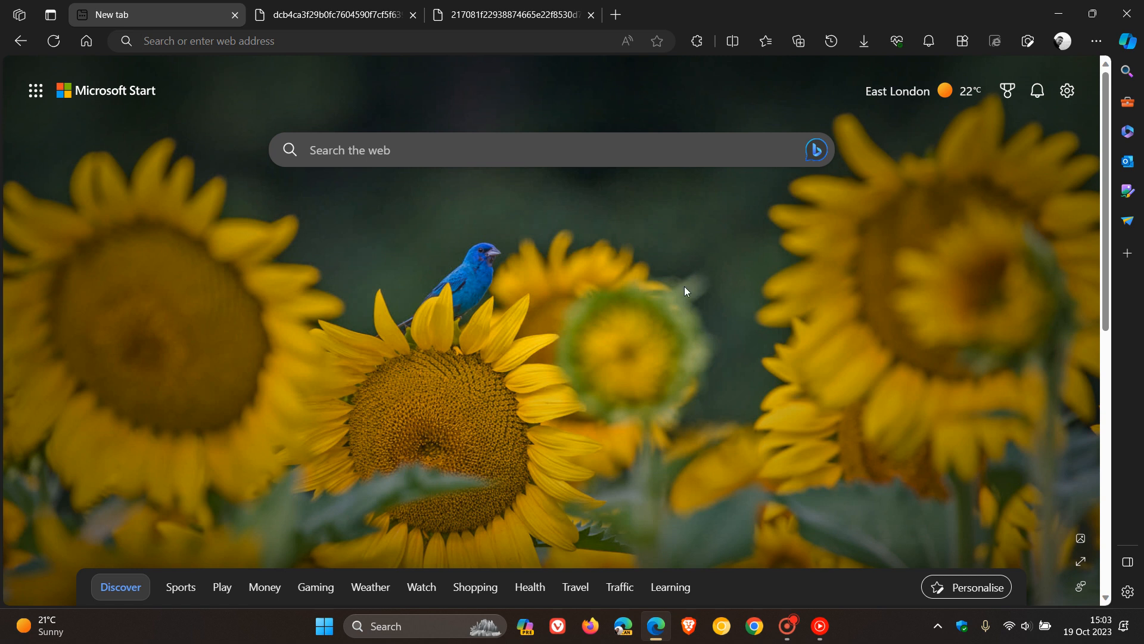